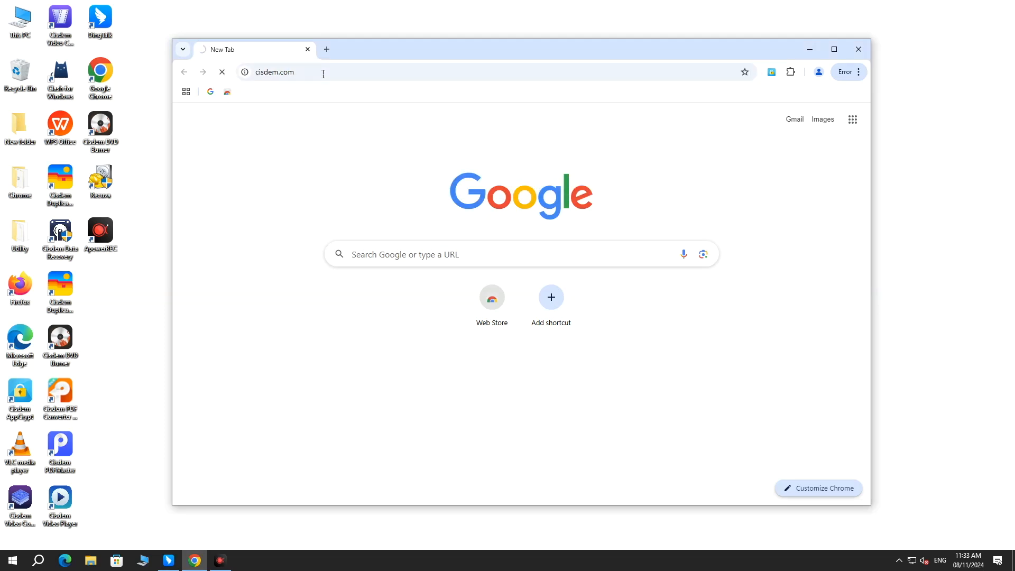
# Load cisdem.com and reach the Data Recovery for Windows product page
pyautogui.press('Return')
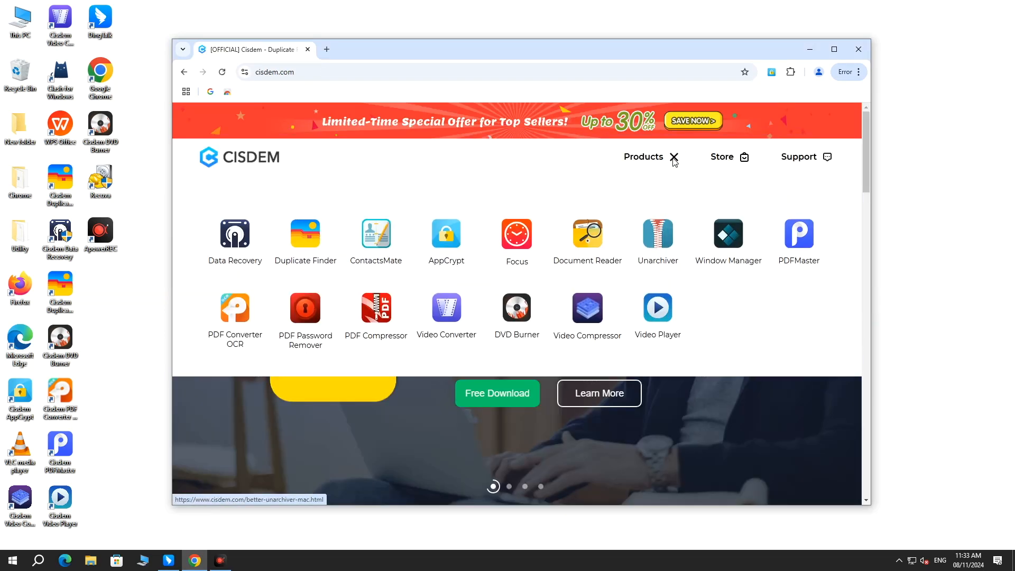
pyautogui.click(235, 234)
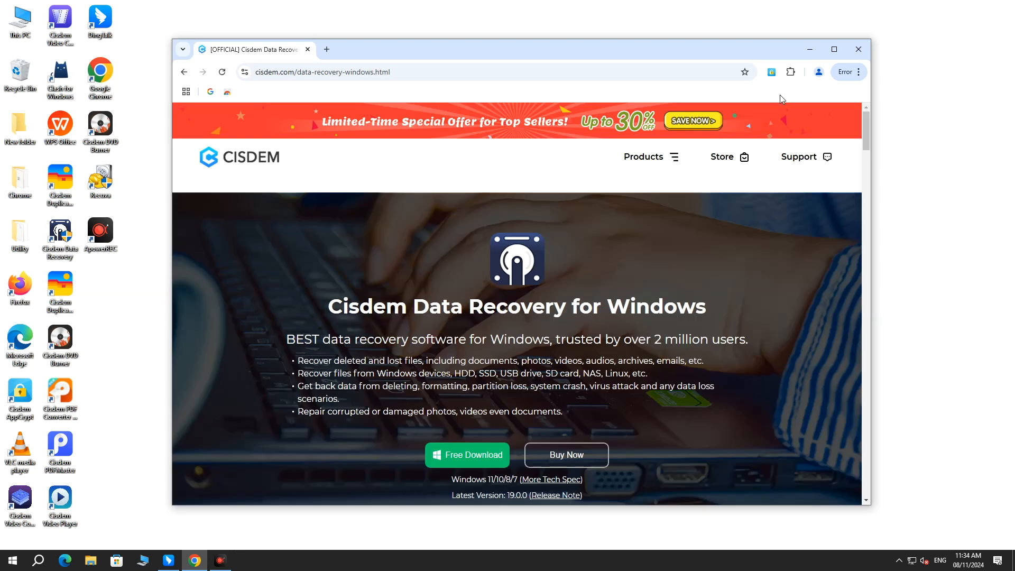
pyautogui.scroll(-3)
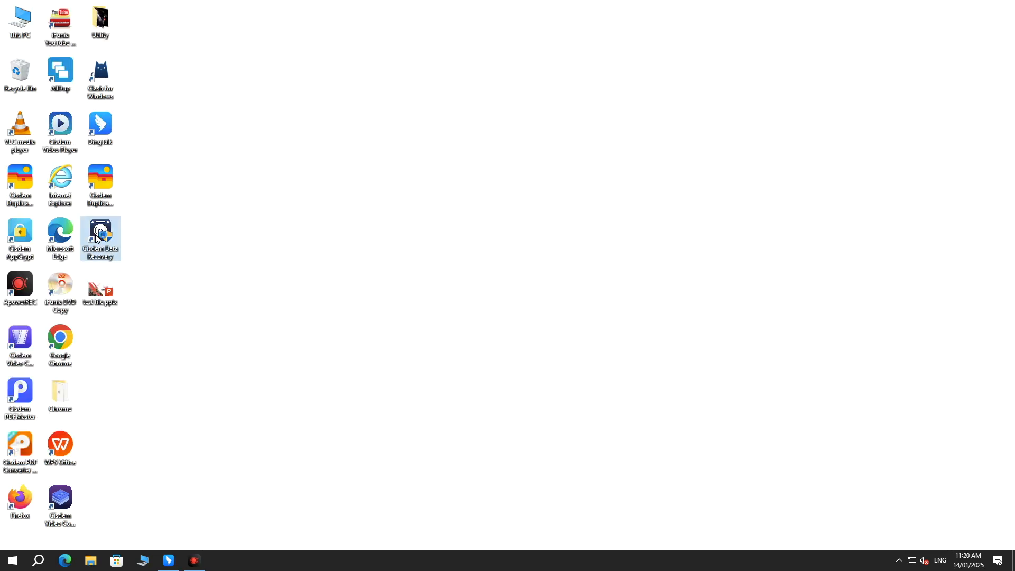
# Launch the recovery tool, select Local Disk(C:) under Hardware Disk and search it for lost data
pyautogui.doubleClick(100, 238)
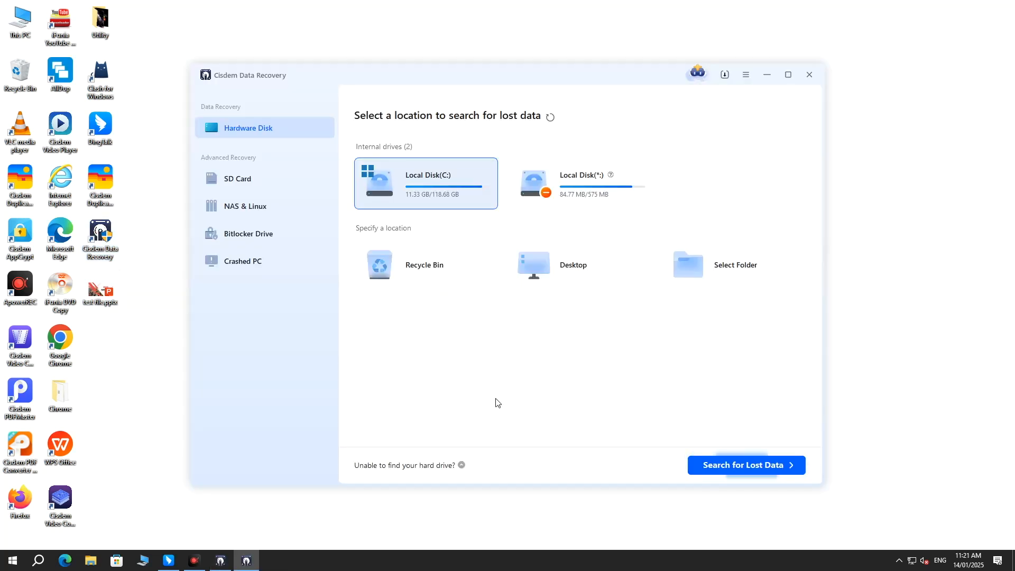
pyautogui.moveTo(253, 125)
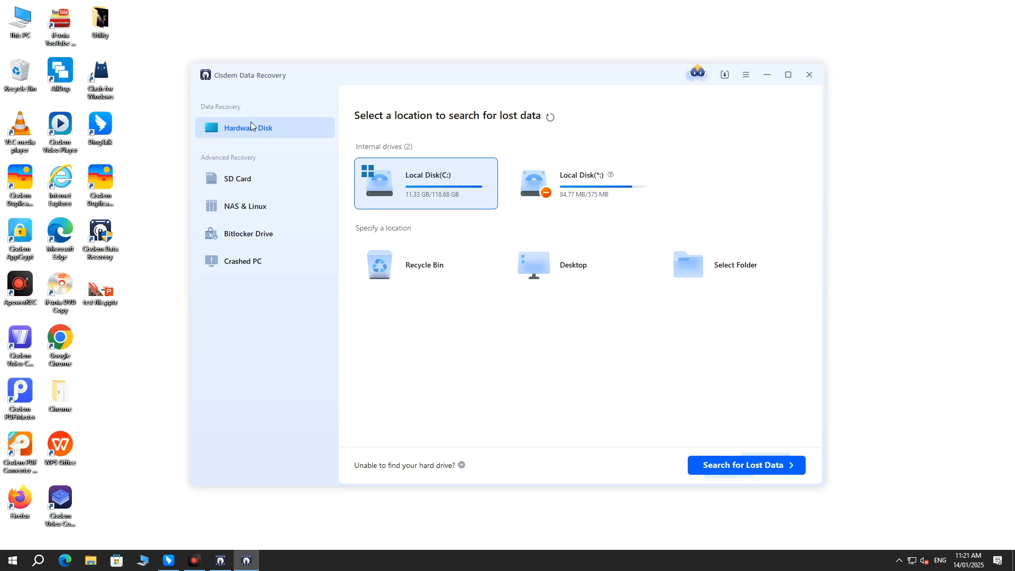
pyautogui.click(580, 183)
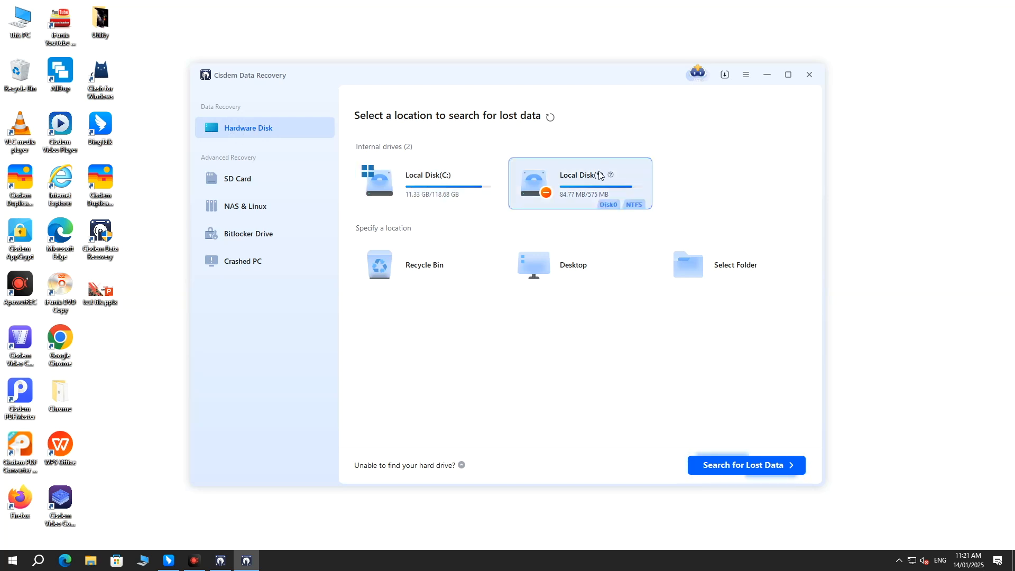
pyautogui.click(425, 183)
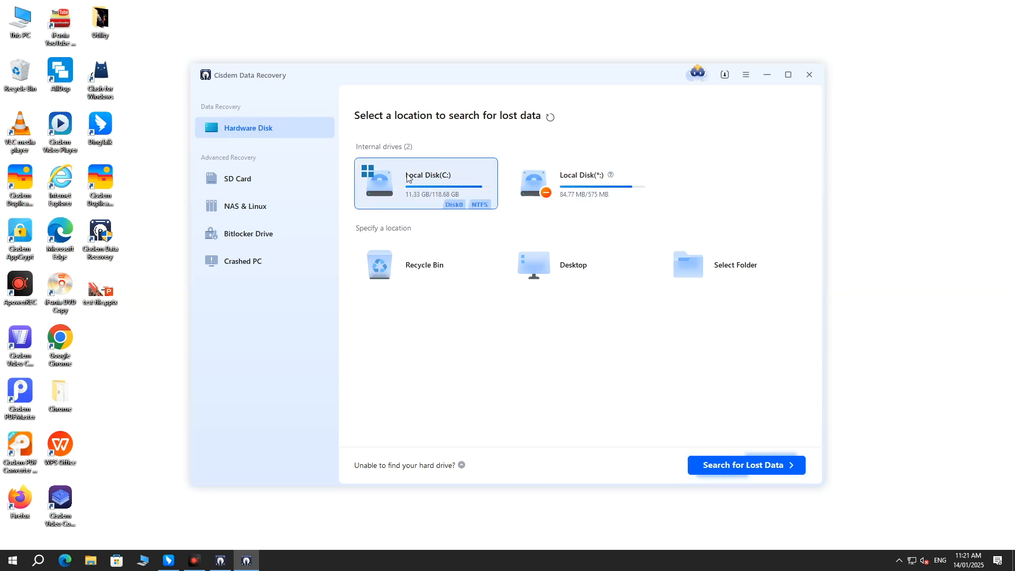
pyautogui.moveTo(746, 465)
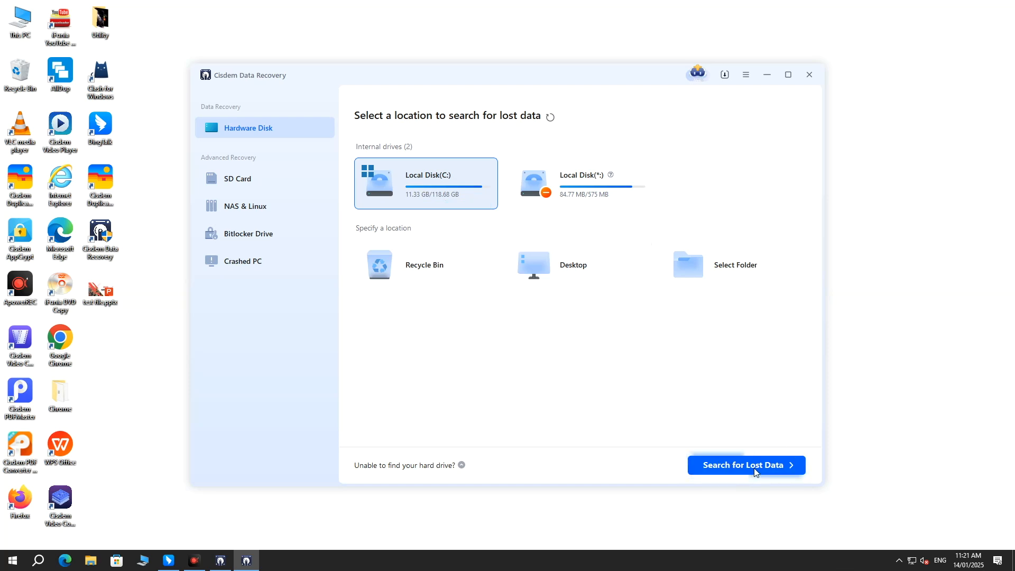
pyautogui.click(746, 465)
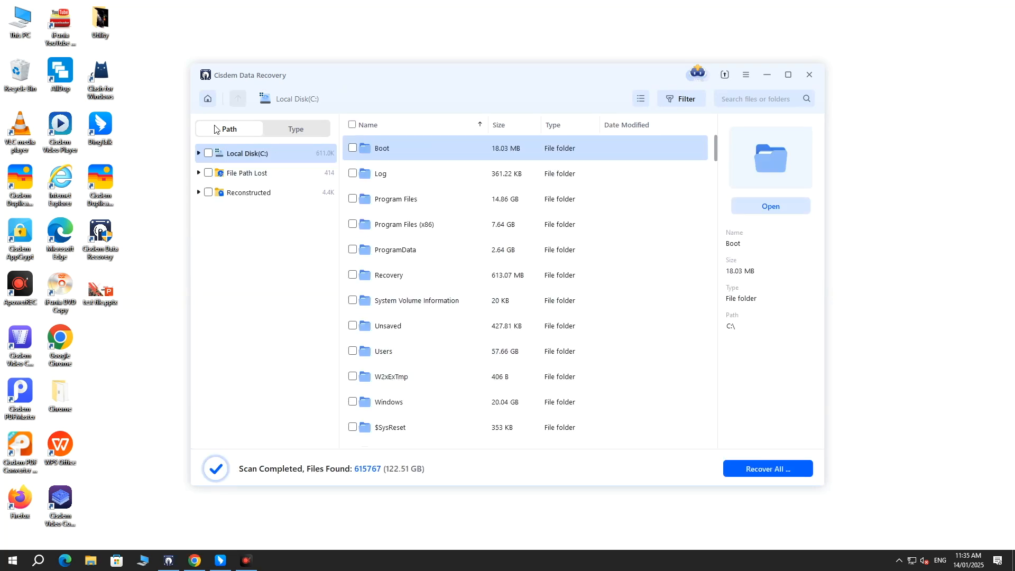
# Group results by type, expand Documents to pptx and preview test file.pptx
pyautogui.click(295, 128)
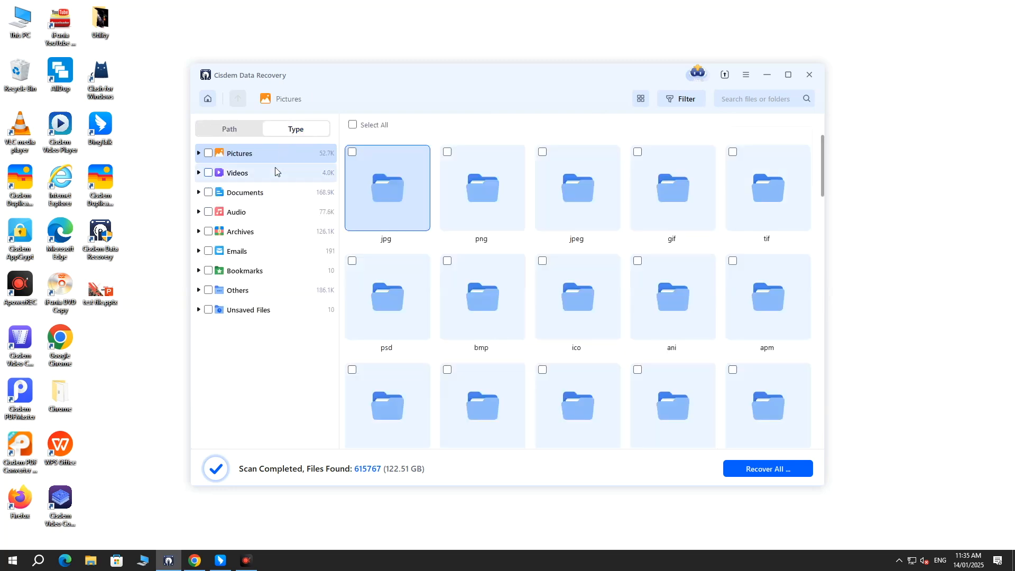
pyautogui.click(245, 192)
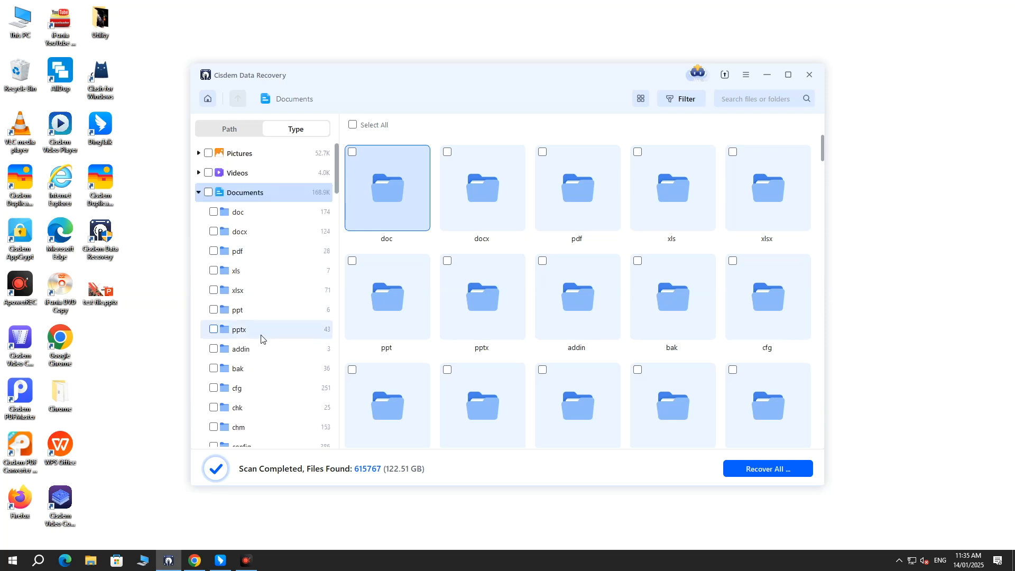
pyautogui.moveTo(246, 330)
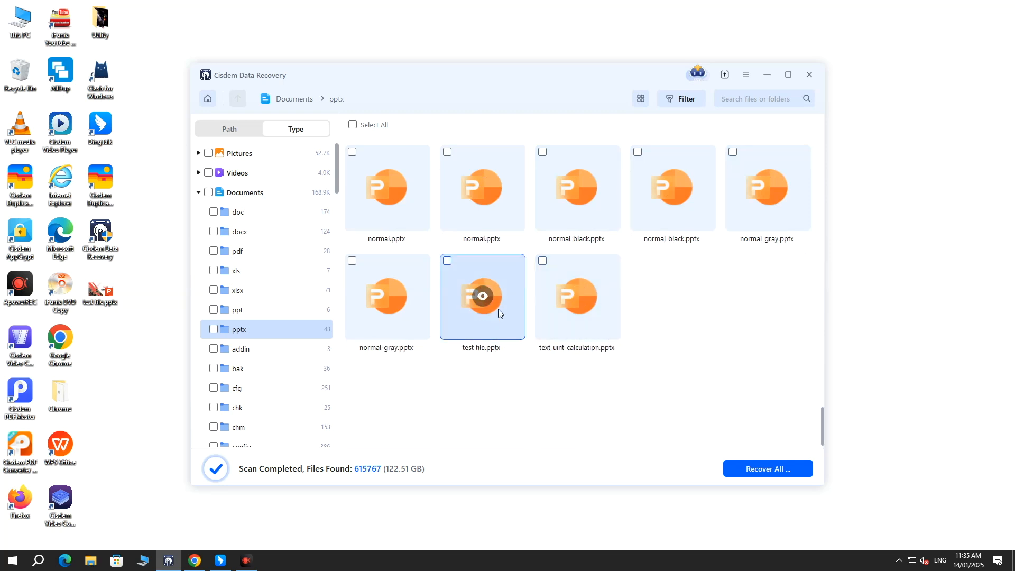
pyautogui.doubleClick(482, 295)
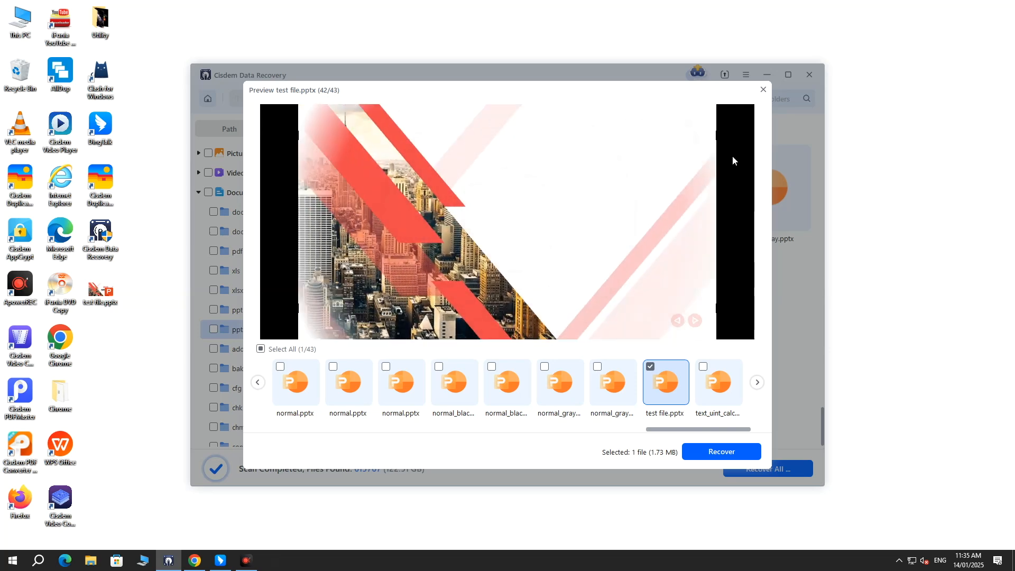
# Close the preview, tick test file.pptx, recover it and choose a destination folder
pyautogui.click(763, 88)
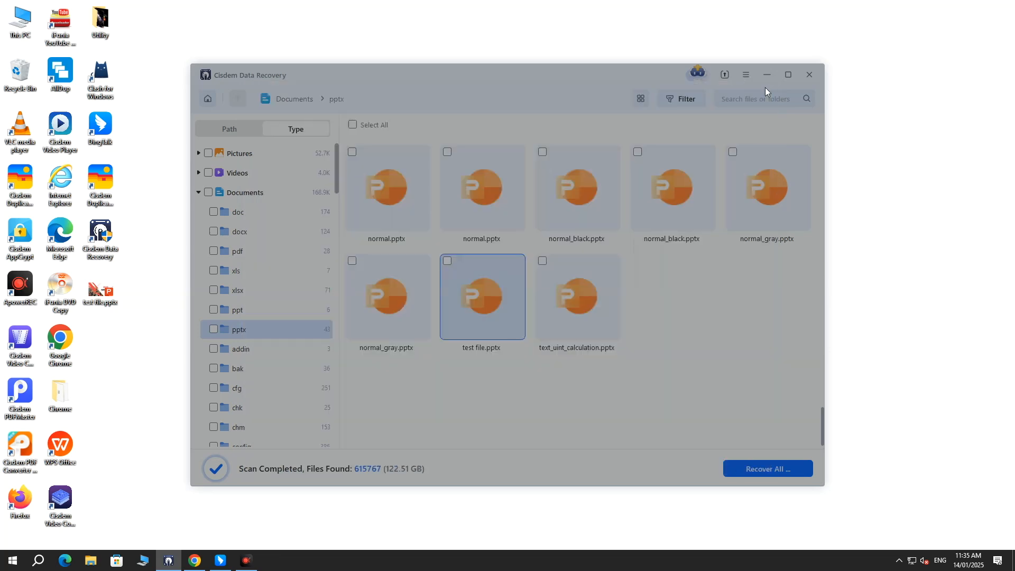
pyautogui.click(446, 260)
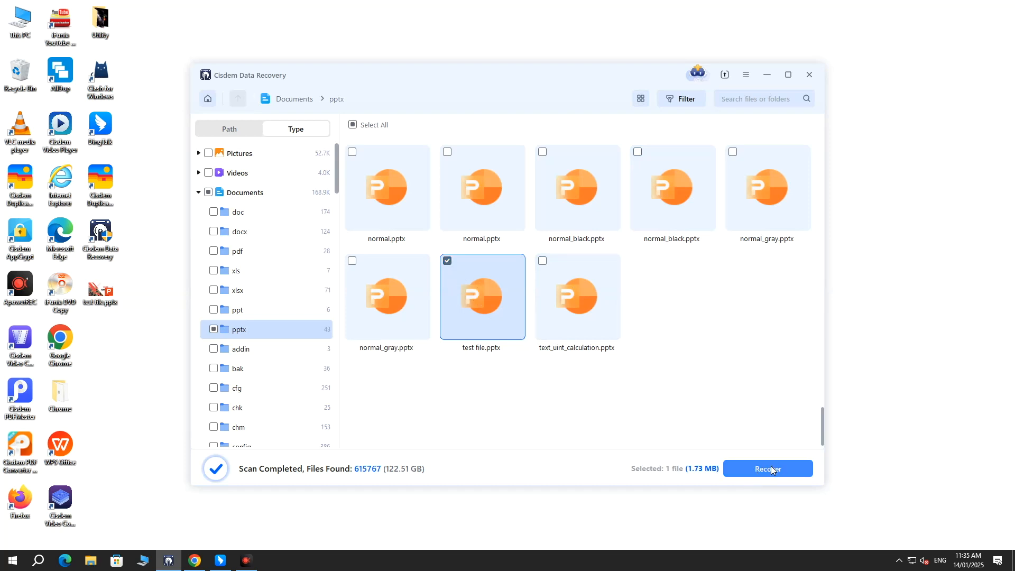
pyautogui.click(768, 469)
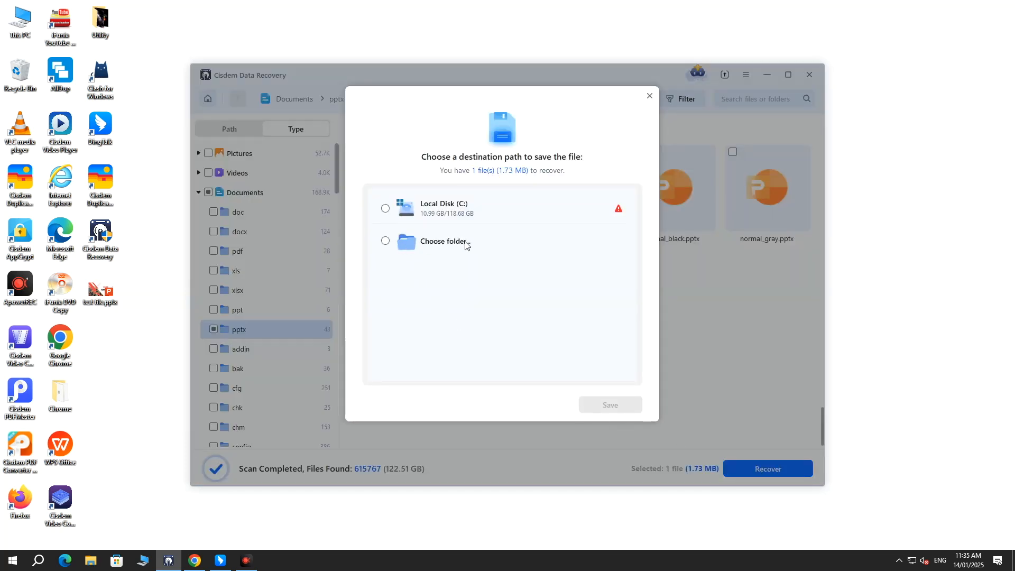
pyautogui.click(385, 241)
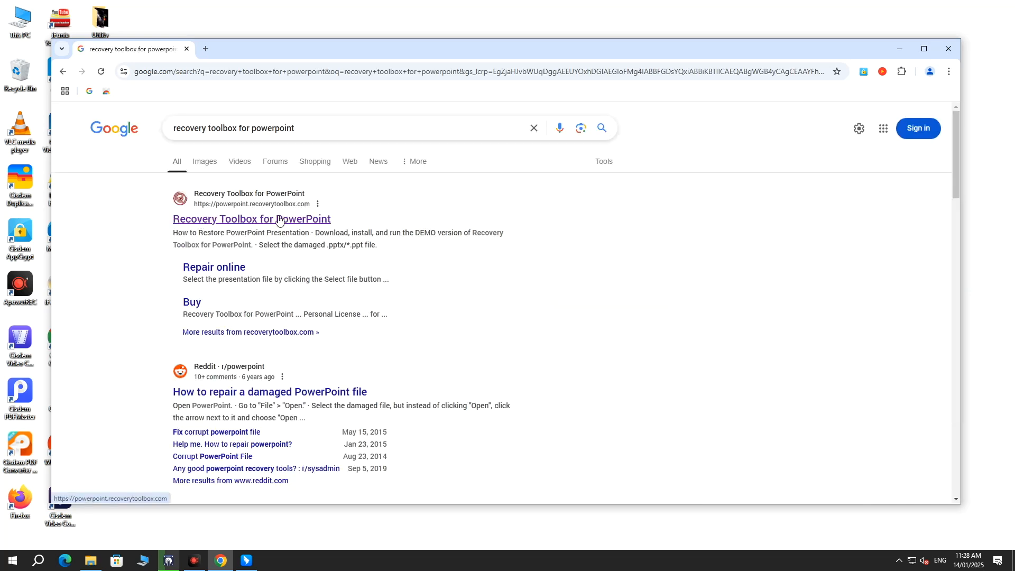
# Reach Recovery Toolbox's online repair and select test file.pptx from the Desktop for upload
pyautogui.click(252, 218)
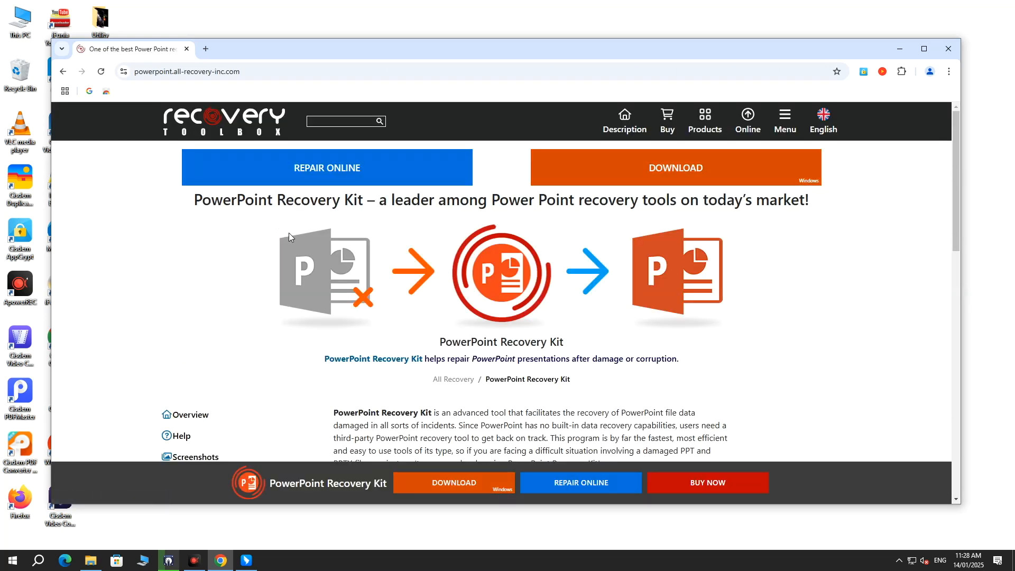
pyautogui.click(327, 167)
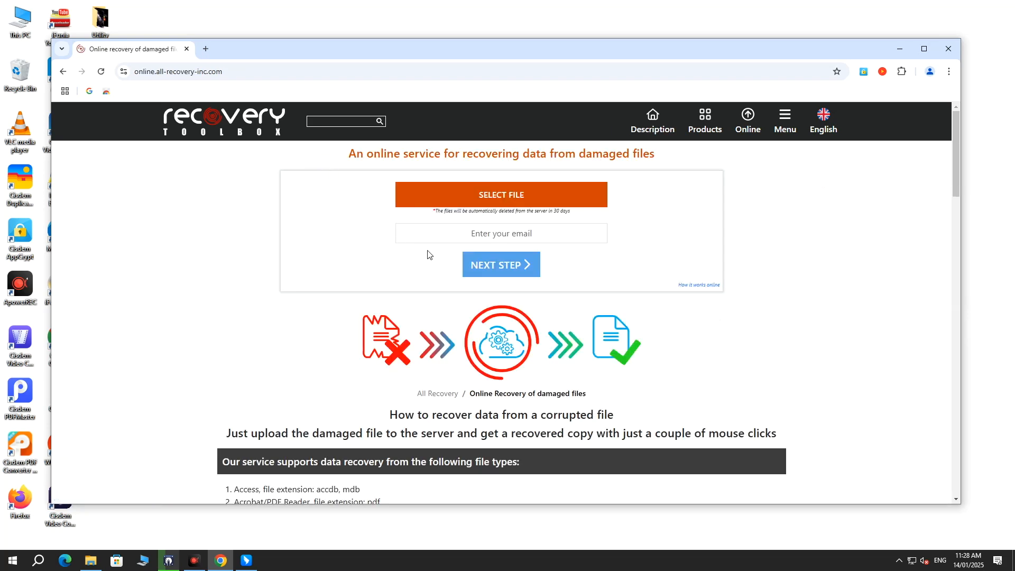
pyautogui.click(500, 195)
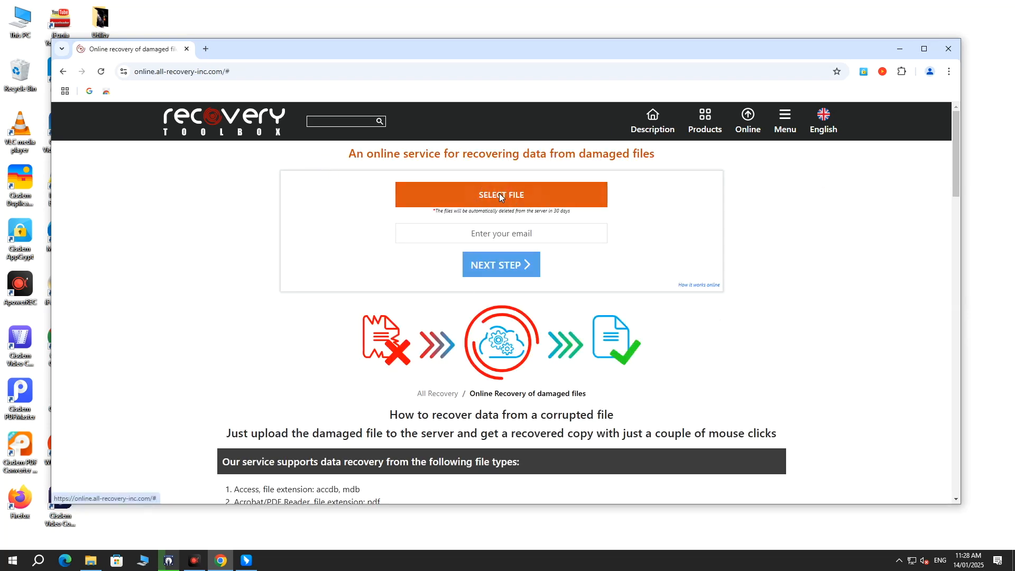
pyautogui.click(500, 194)
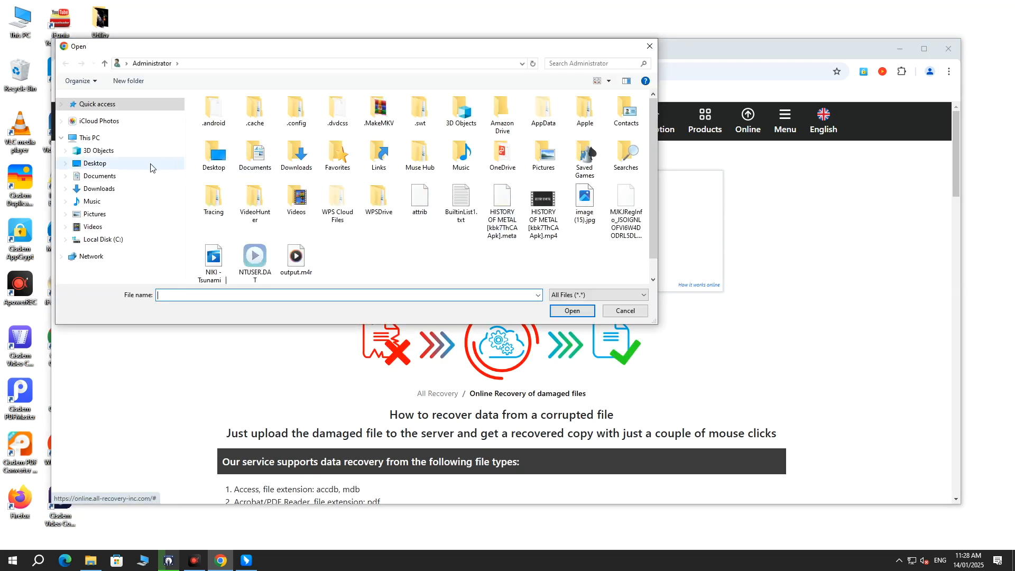
pyautogui.click(94, 163)
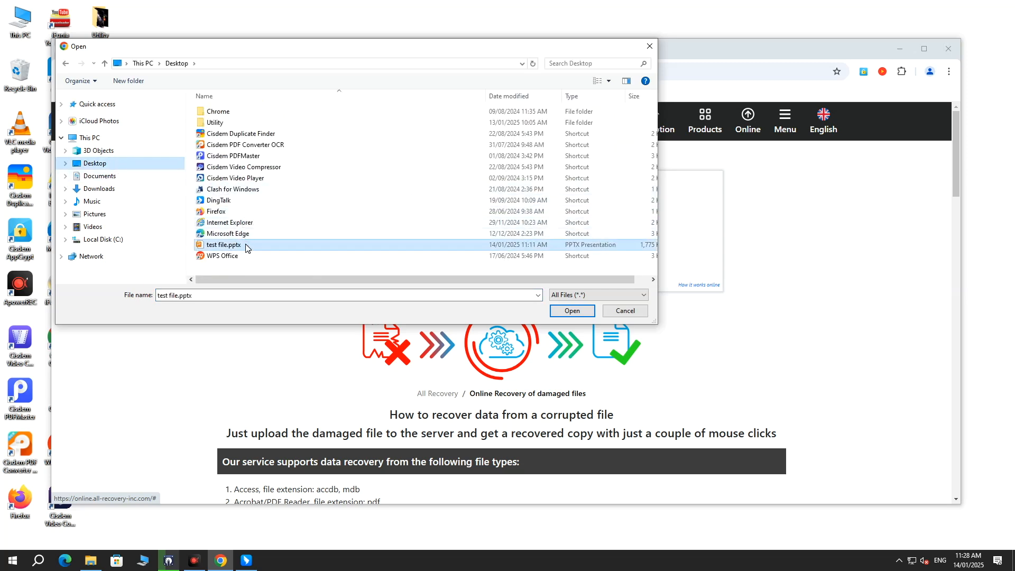
pyautogui.click(571, 311)
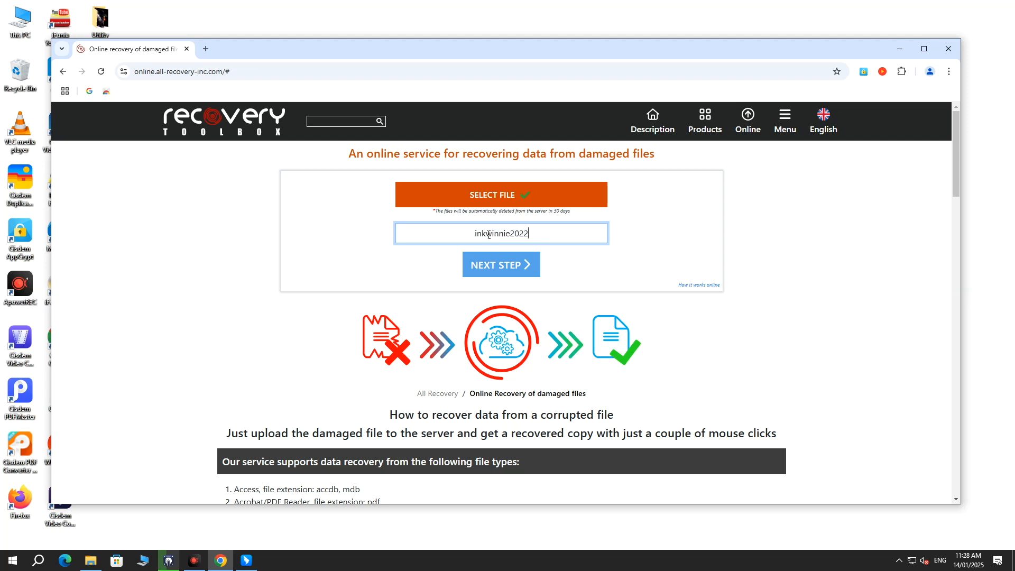
# Enter the gmail.com address, send the file for repair and continue past the 13-slide summary
pyautogui.write('@')
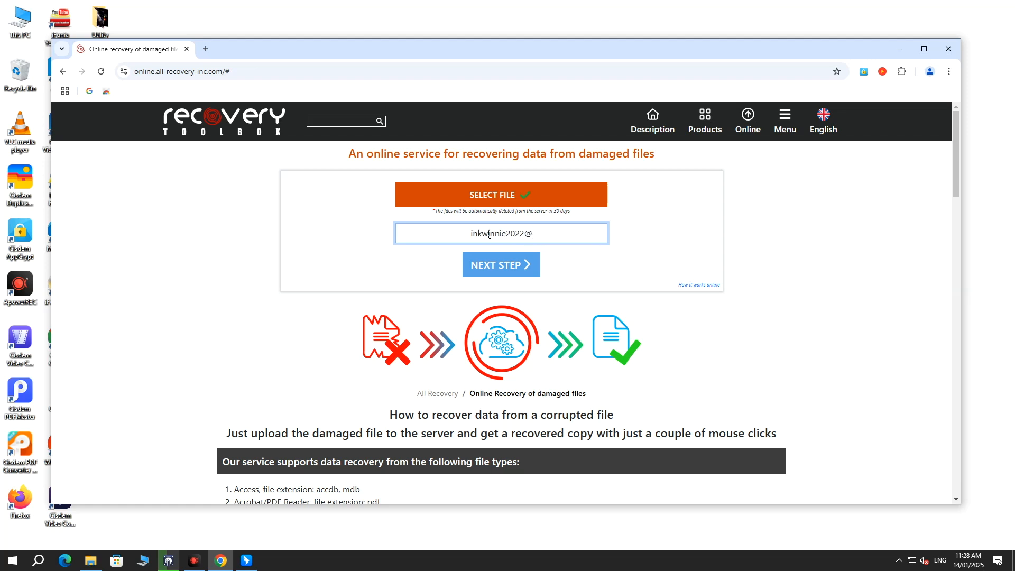
pyautogui.write('gmail.com')
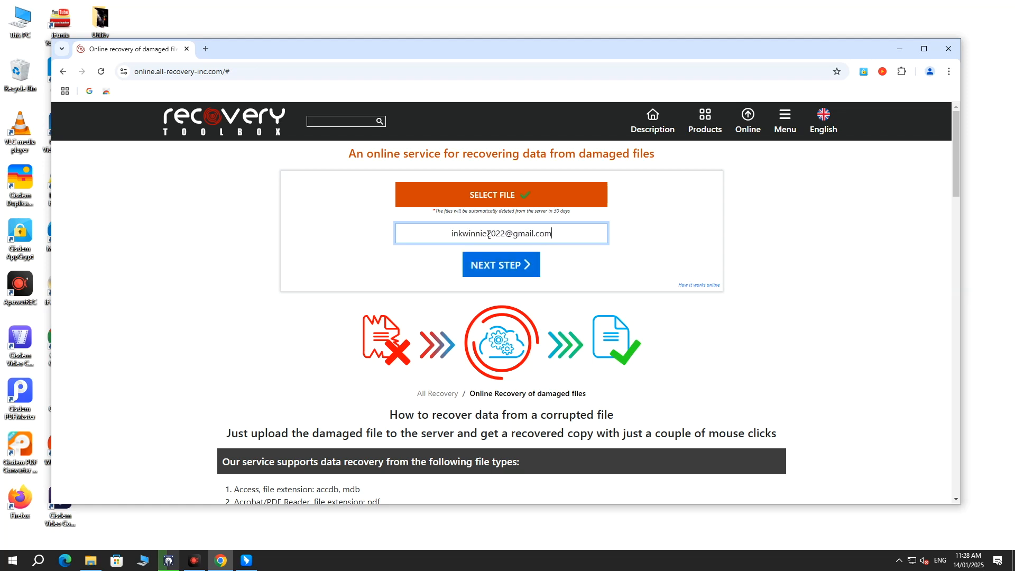
pyautogui.moveTo(500, 265)
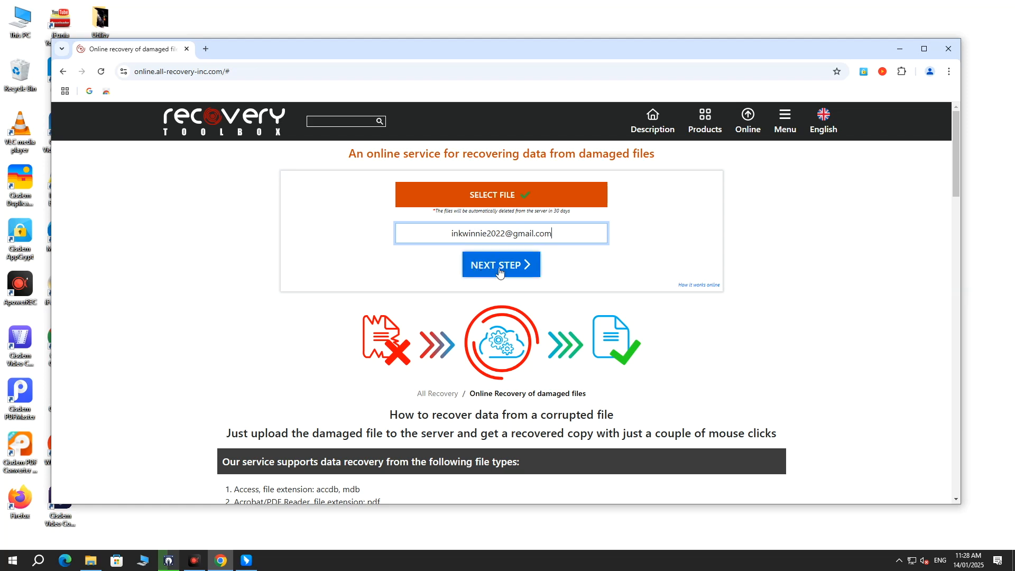
pyautogui.click(500, 265)
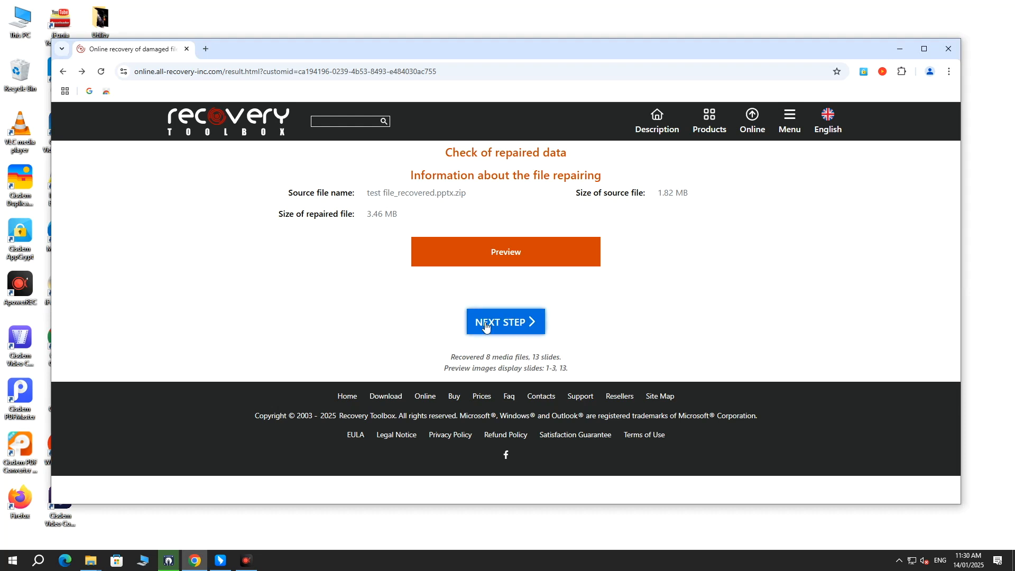
pyautogui.moveTo(501, 335)
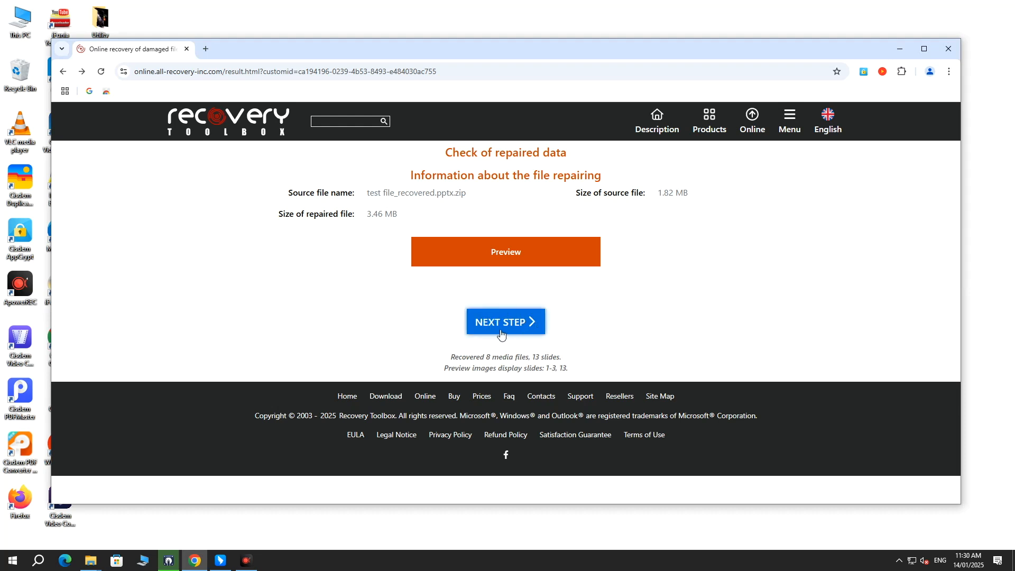
pyautogui.click(38, 561)
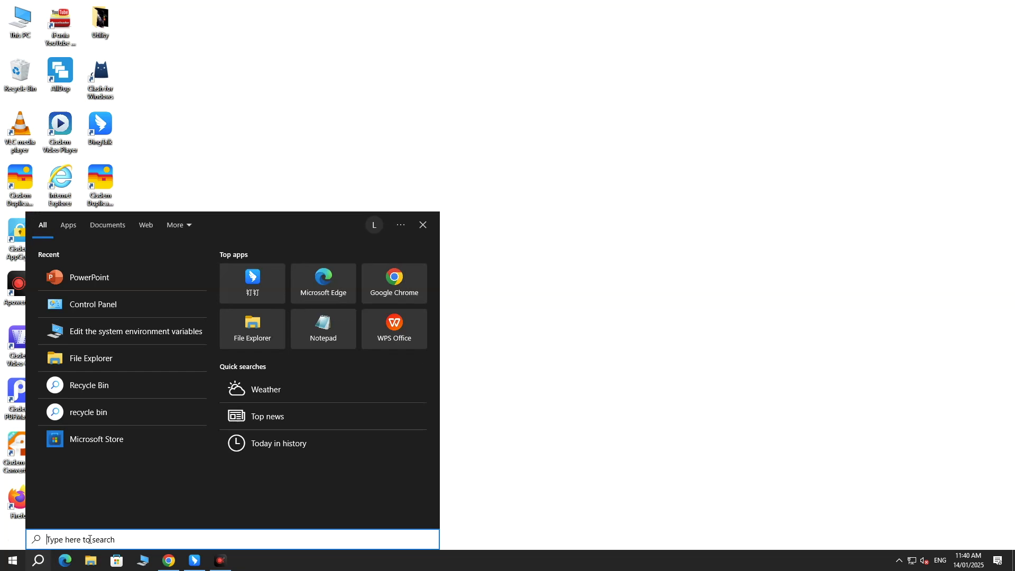
# Search Windows for 'power' and launch the PowerPoint app
pyautogui.write('power')
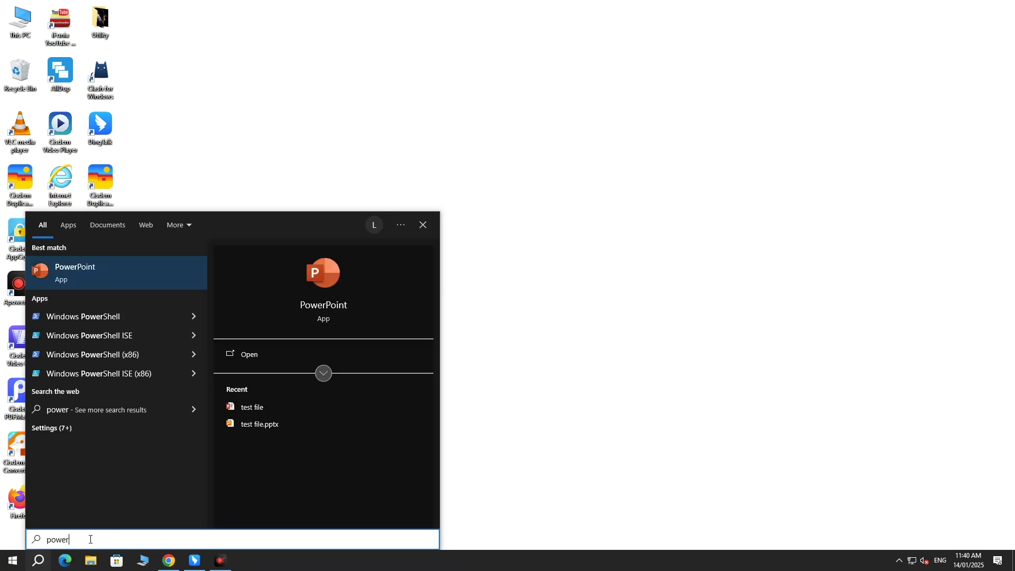
pyautogui.moveTo(283, 354)
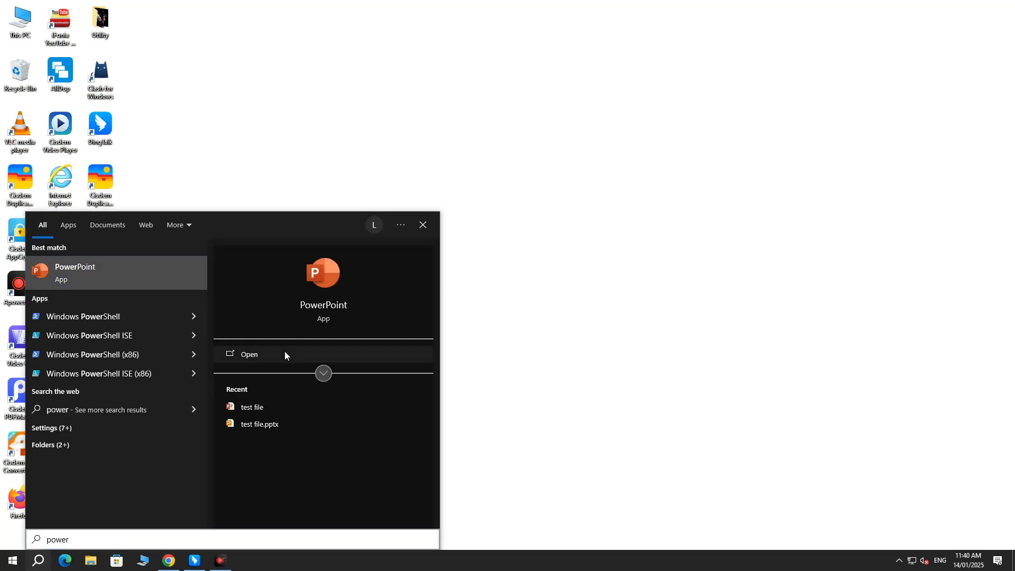
pyautogui.click(249, 354)
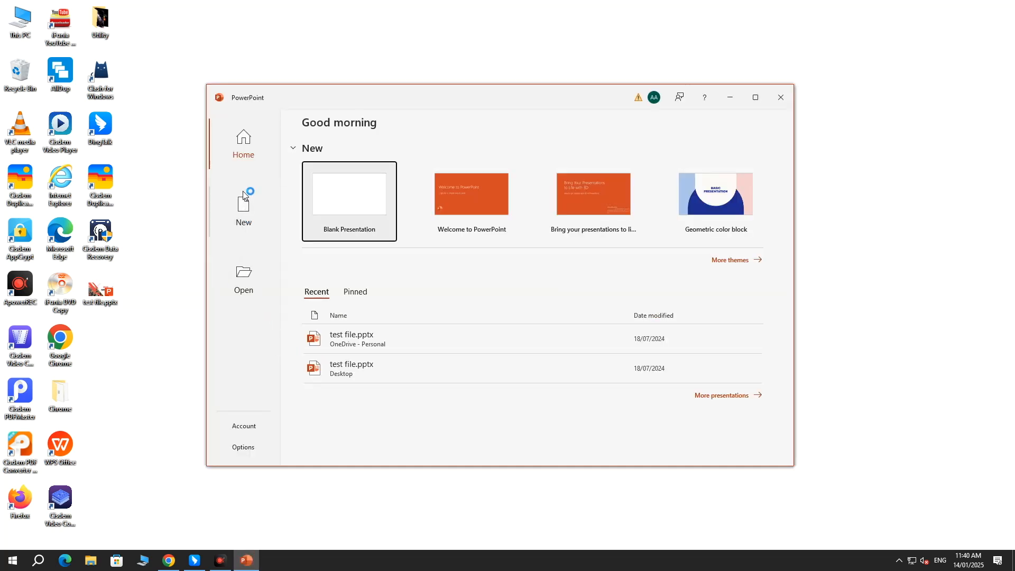
# Browse to test file.pptx on the Desktop and open it with Open and Repair
pyautogui.click(243, 279)
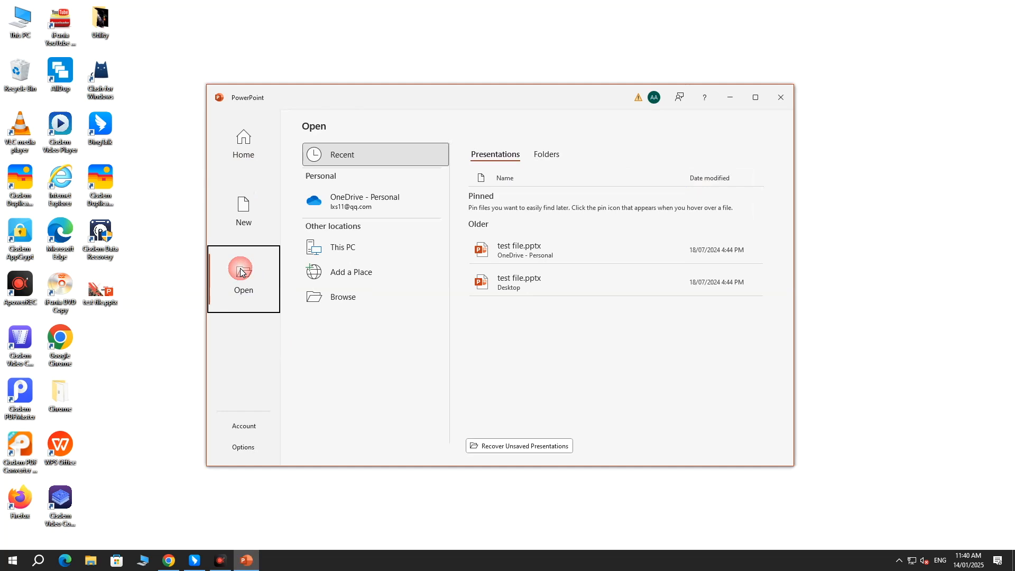
pyautogui.moveTo(342, 296)
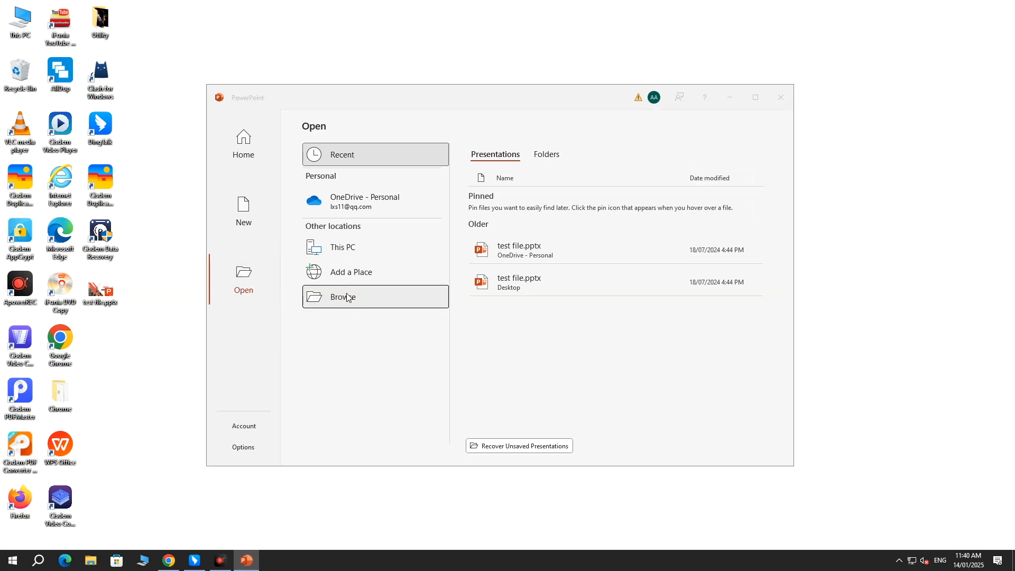
pyautogui.click(343, 296)
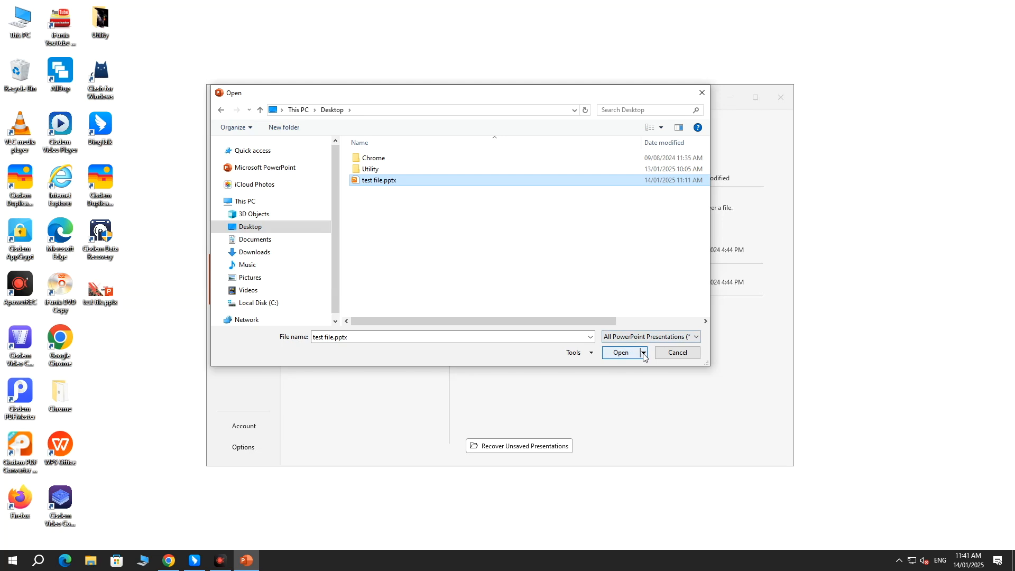
pyautogui.click(643, 354)
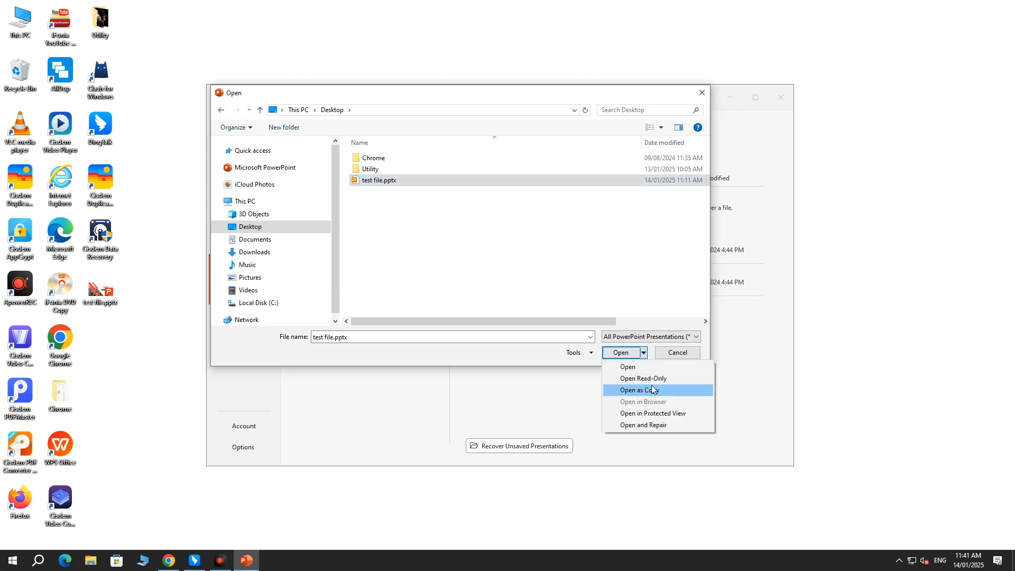
pyautogui.moveTo(656, 426)
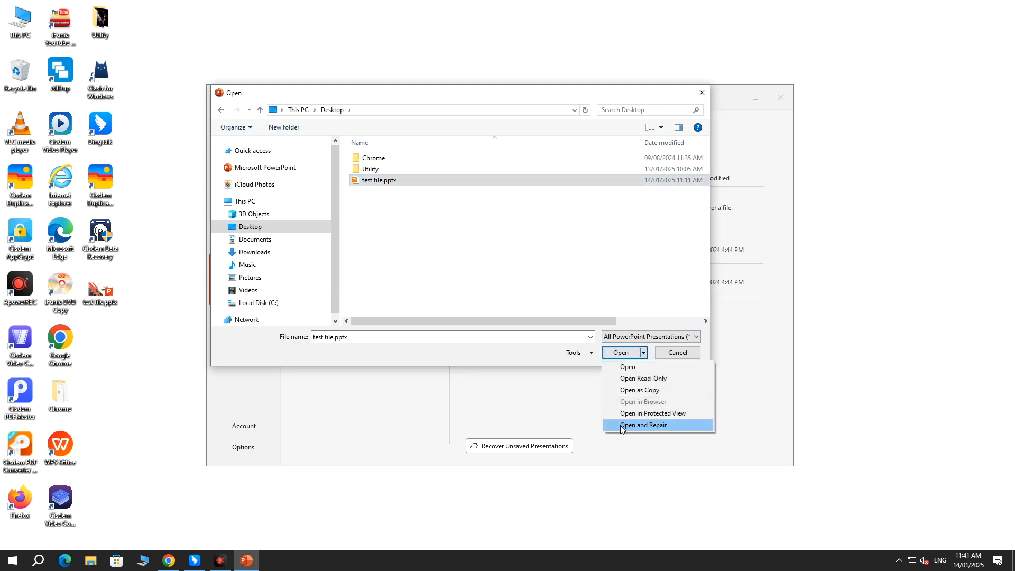
pyautogui.moveTo(644, 429)
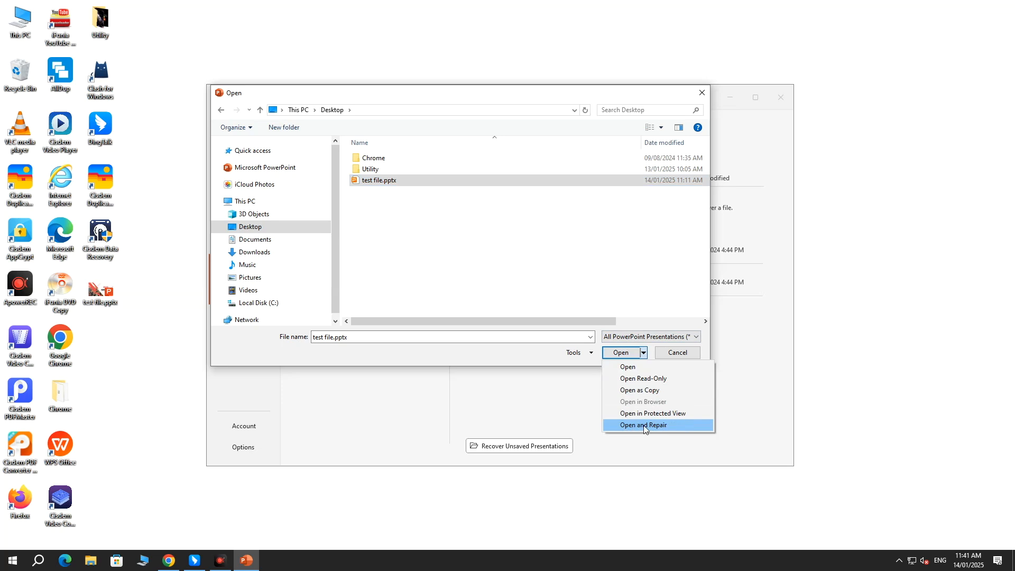
pyautogui.click(642, 425)
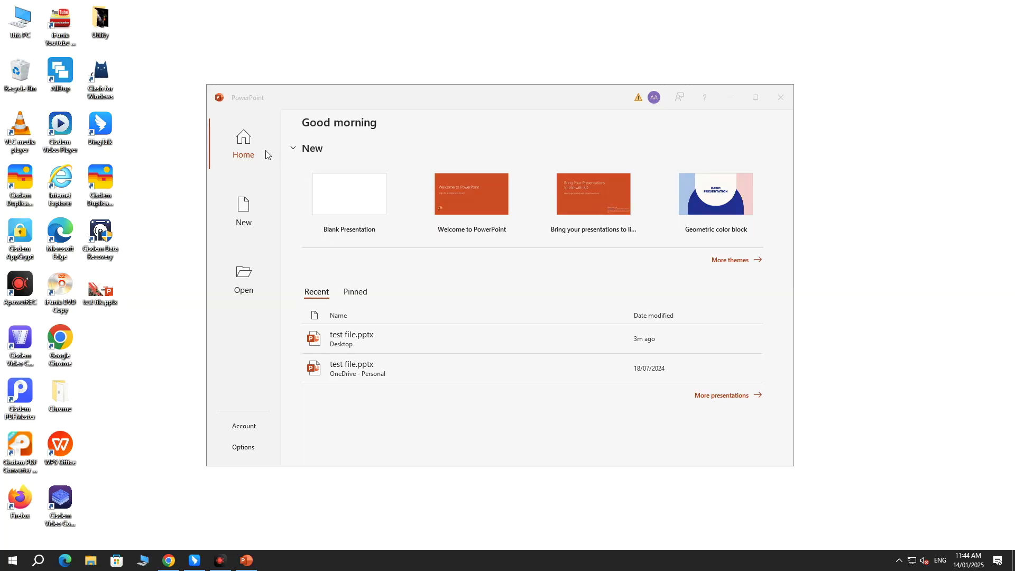
# Start a blank presentation and browse for a file under New Slide > Reuse Slides
pyautogui.click(348, 194)
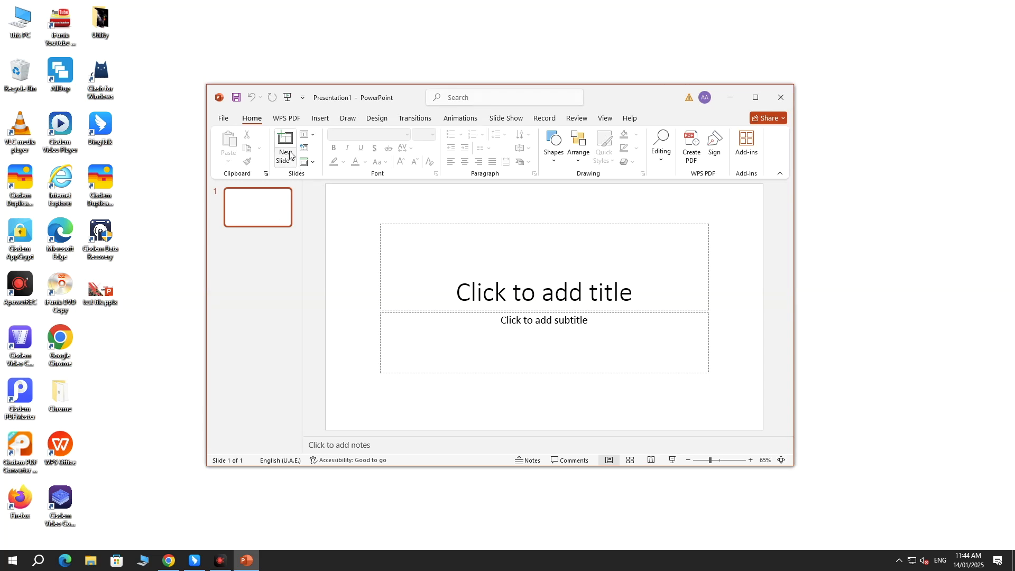
pyautogui.click(285, 148)
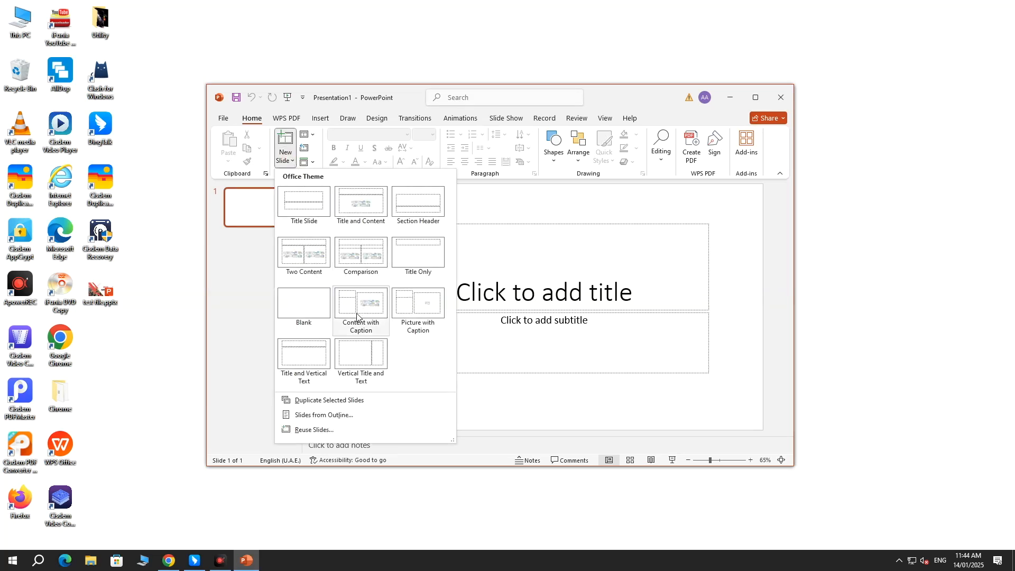
pyautogui.moveTo(336, 433)
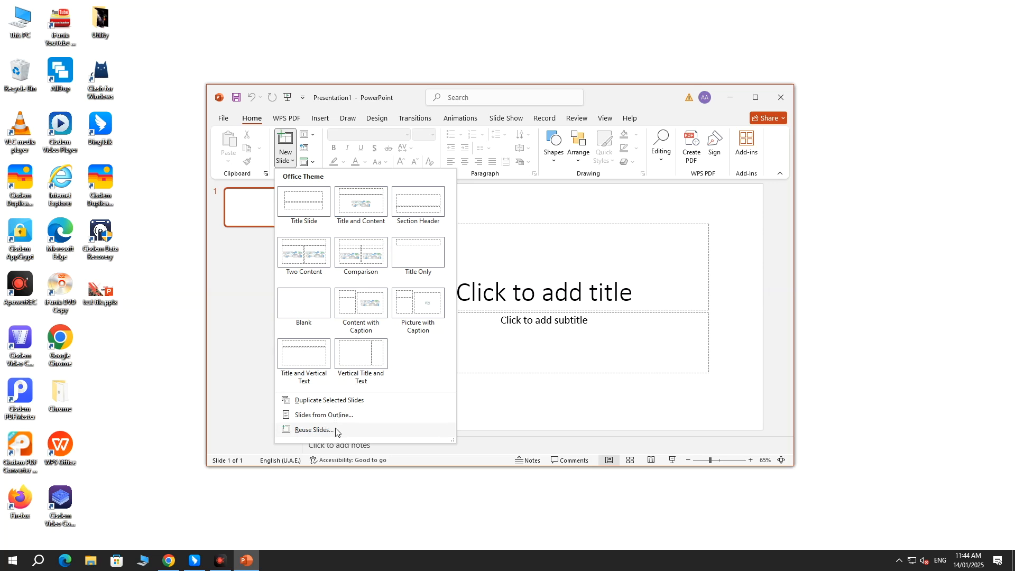
pyautogui.click(315, 429)
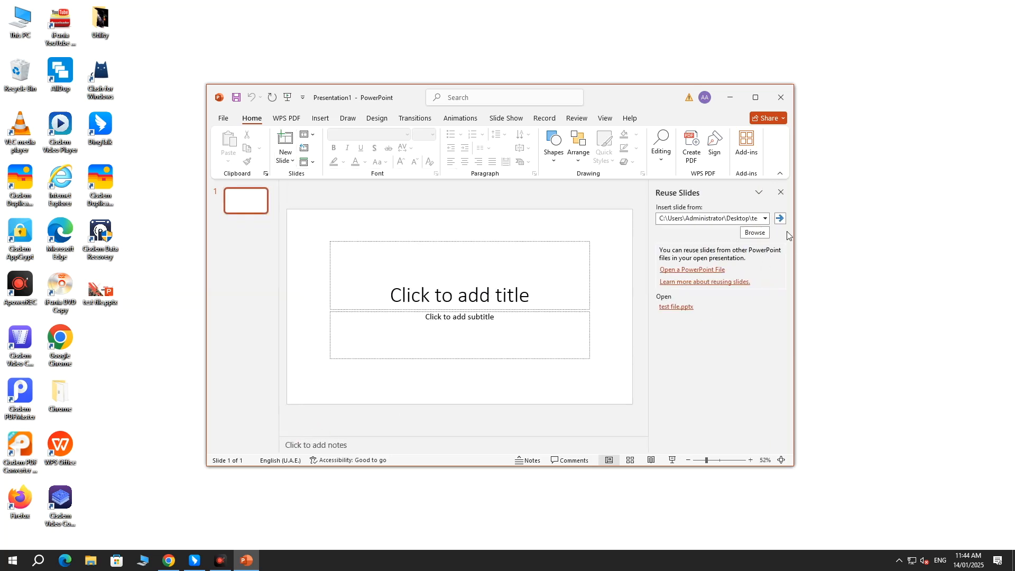
pyautogui.click(754, 233)
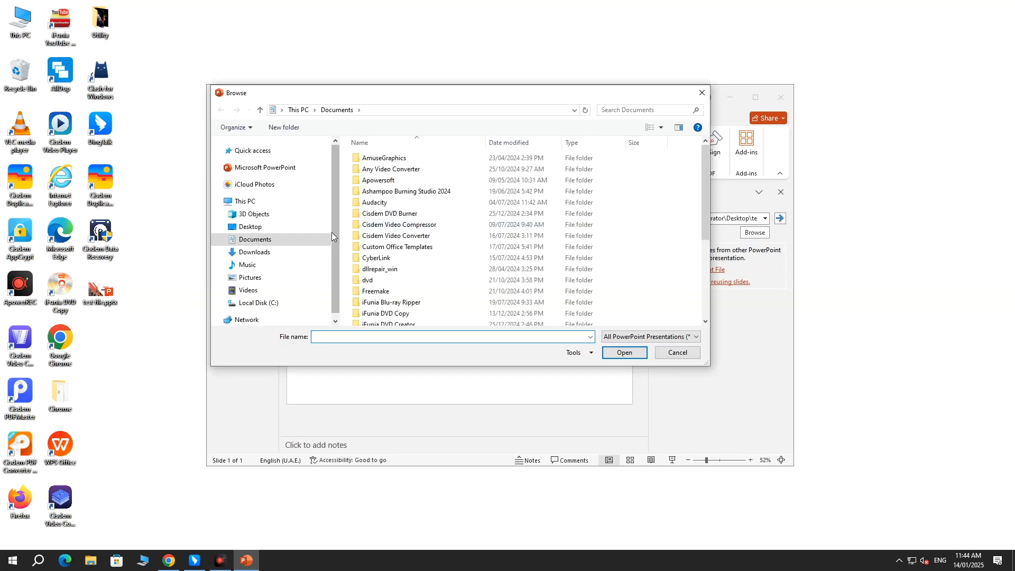
# Insert the 13 slides of Desktop's test file.pptx, giving 14 slides, and return to slide 1
pyautogui.click(250, 227)
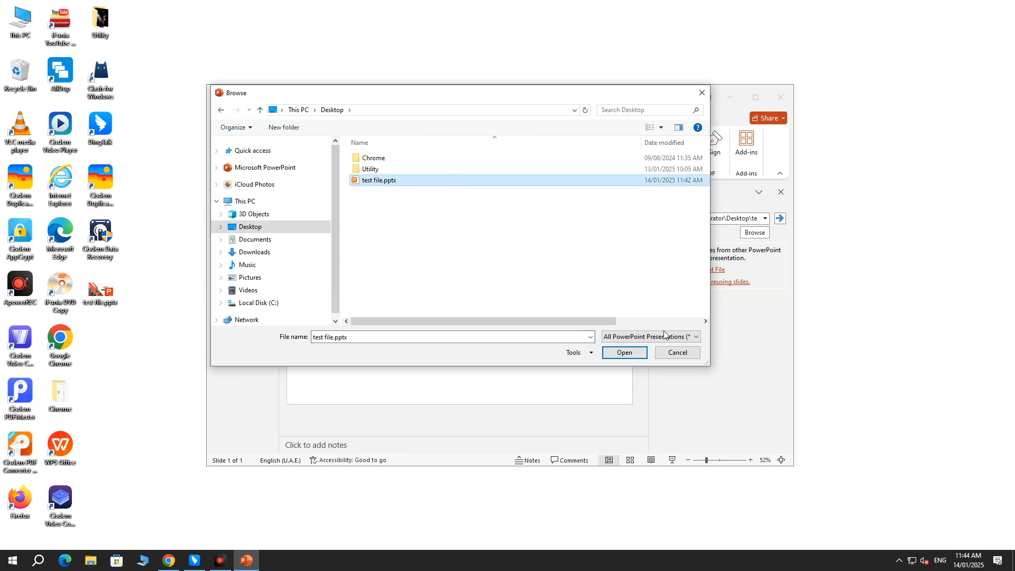
pyautogui.click(623, 353)
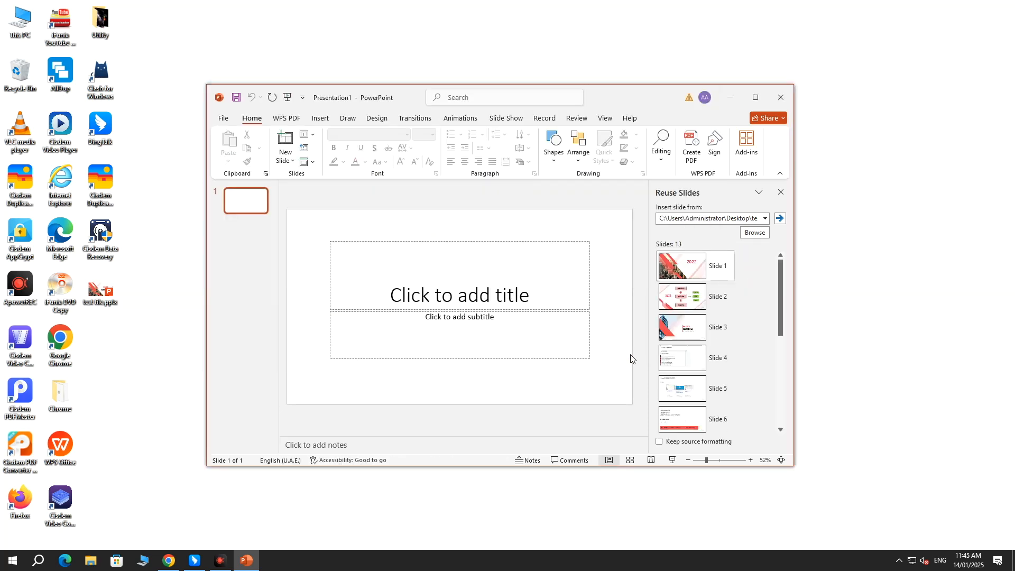
pyautogui.moveTo(695, 296)
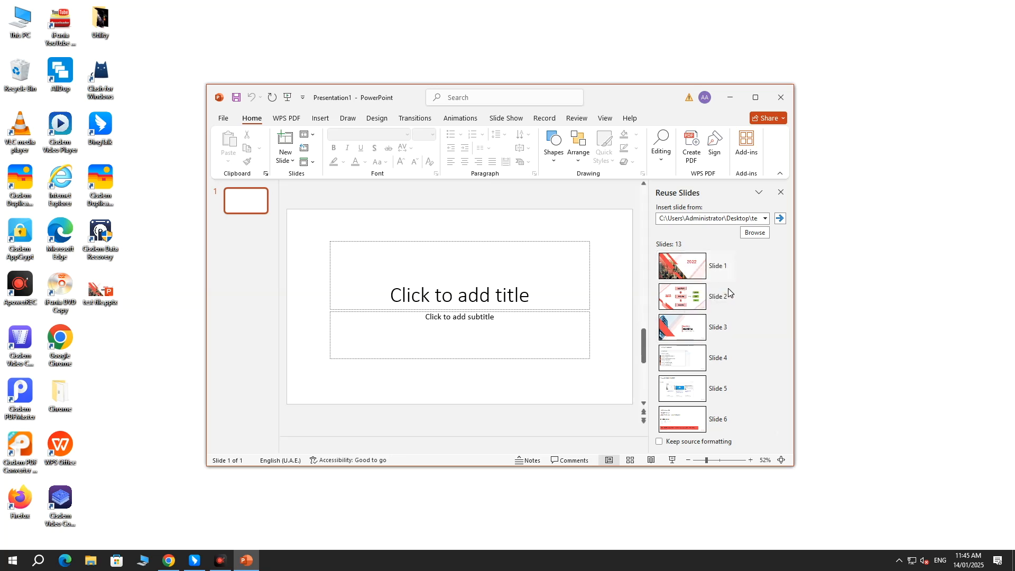
pyautogui.click(682, 265)
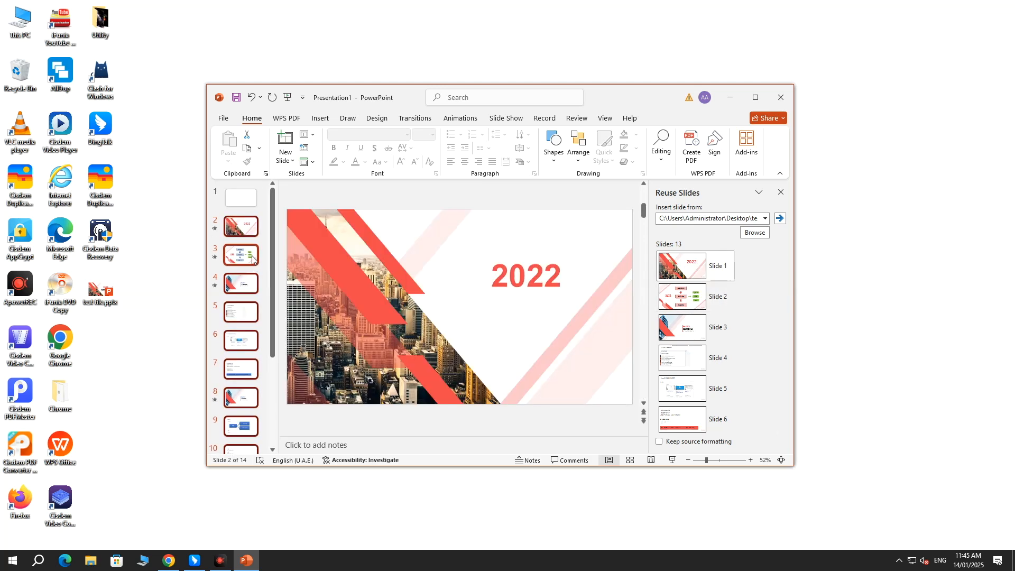
pyautogui.click(240, 198)
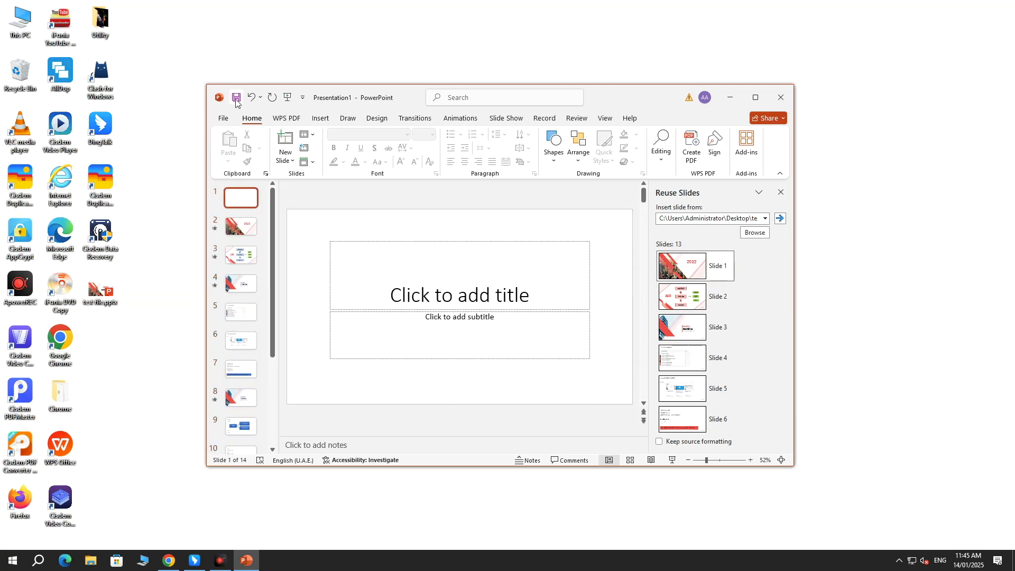
# Show the Save As locations for the presentation via the File menu
pyautogui.click(223, 117)
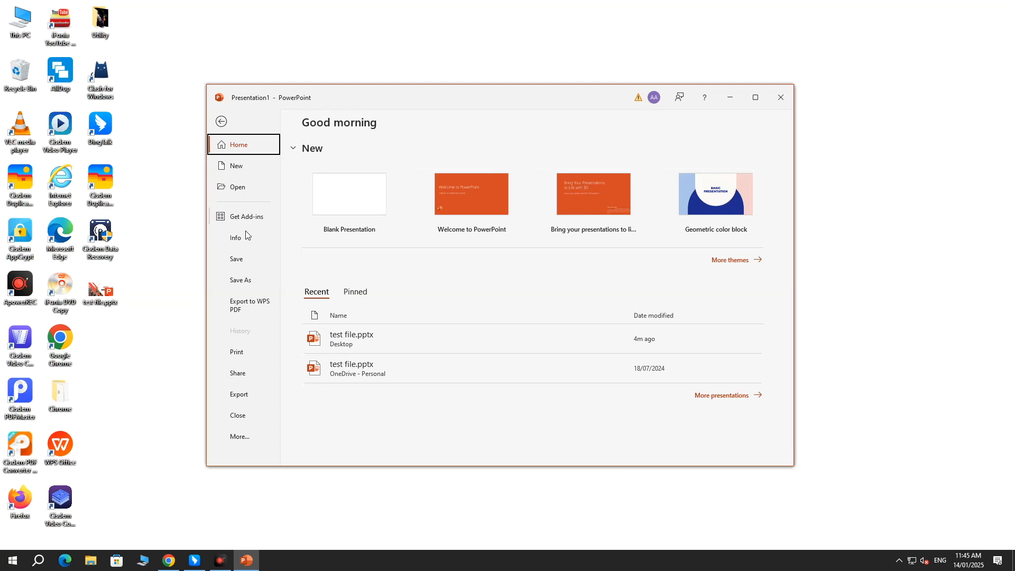
pyautogui.click(240, 279)
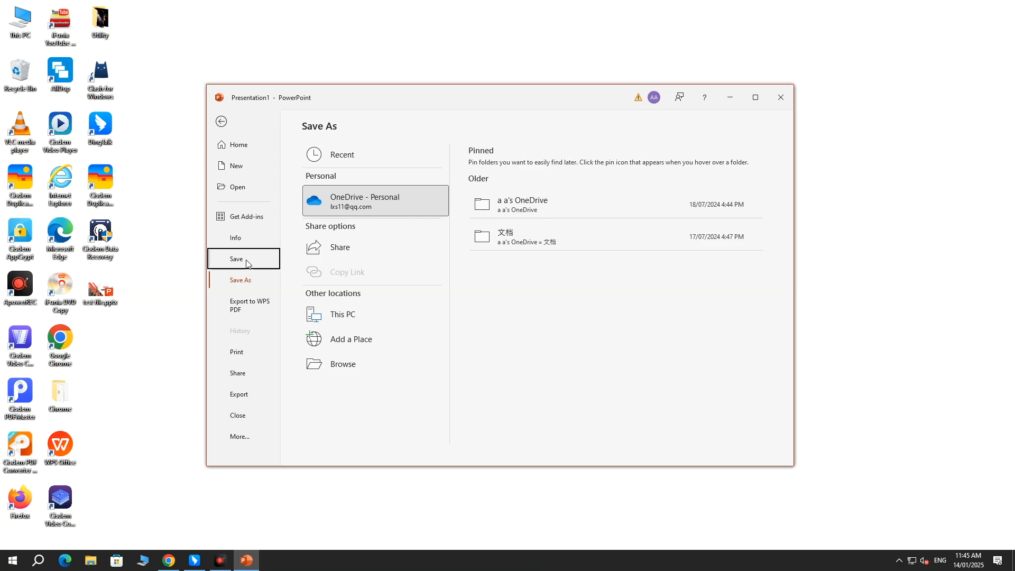
pyautogui.click(779, 97)
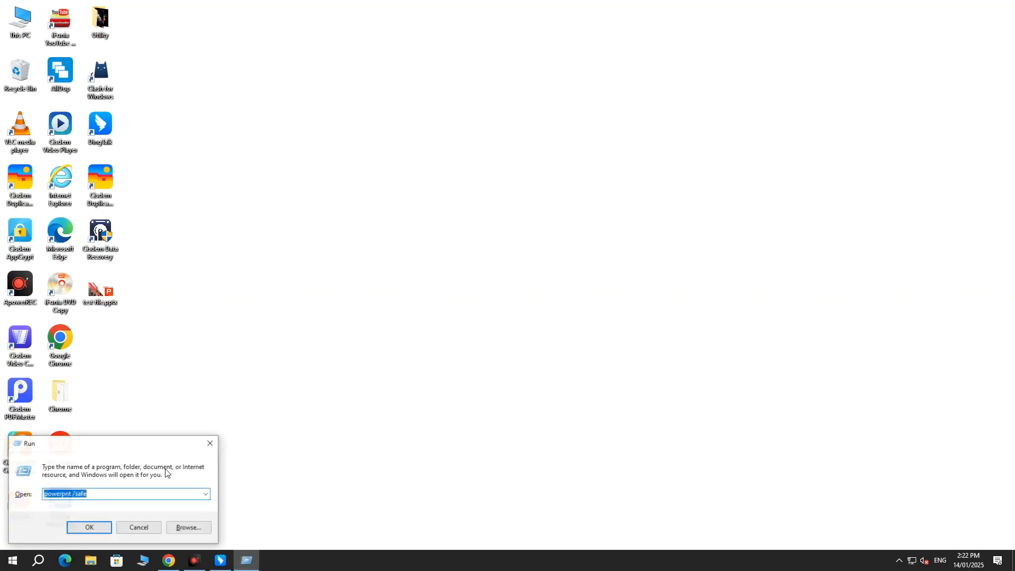
# Run powerpnt /safe to start PowerPoint in Safe Mode with a blank Presentation1
pyautogui.write('p')
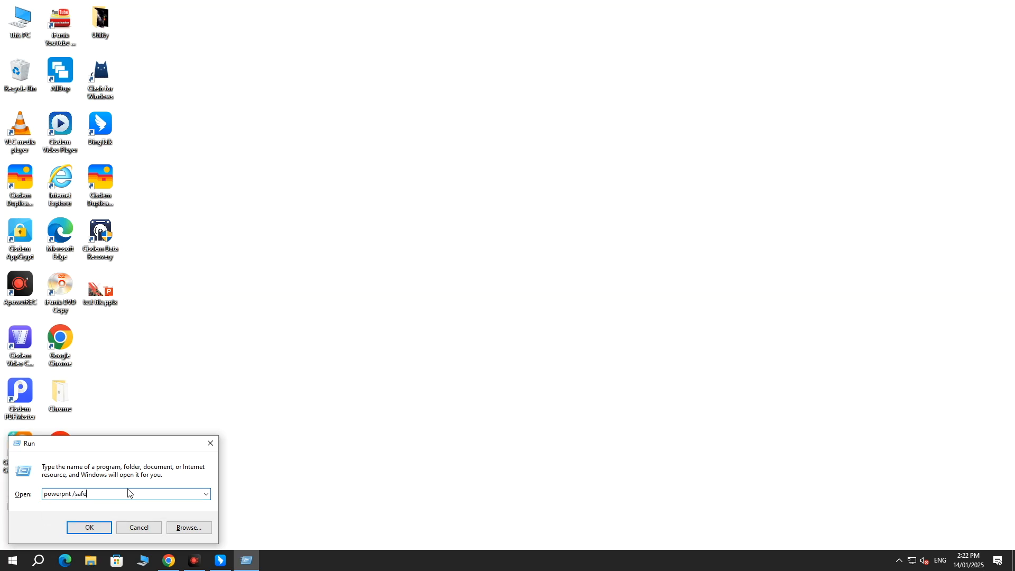
pyautogui.click(89, 526)
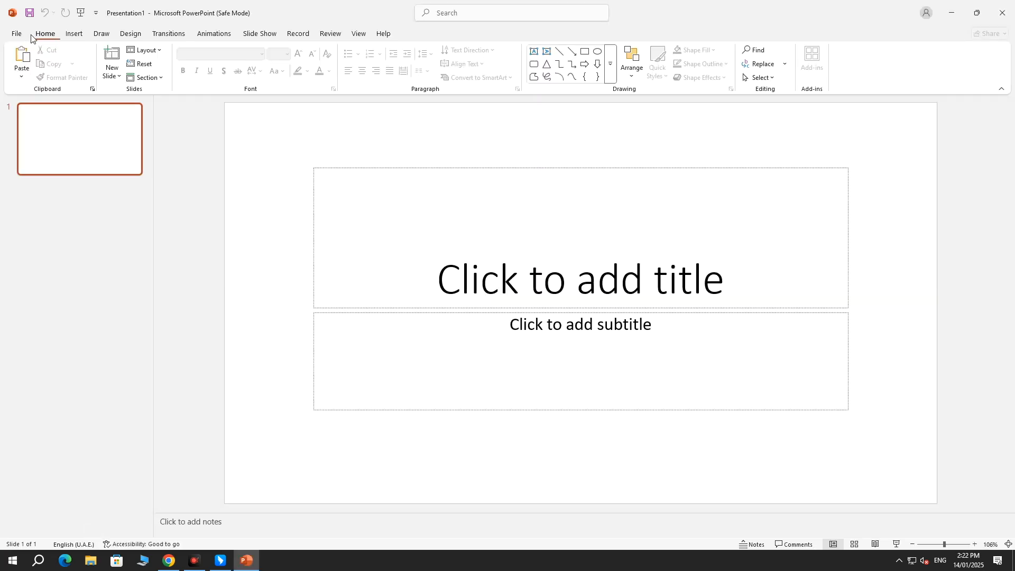
# Browse from File > Open to the Desktop and open test file.pptx in Safe Mode
pyautogui.click(16, 33)
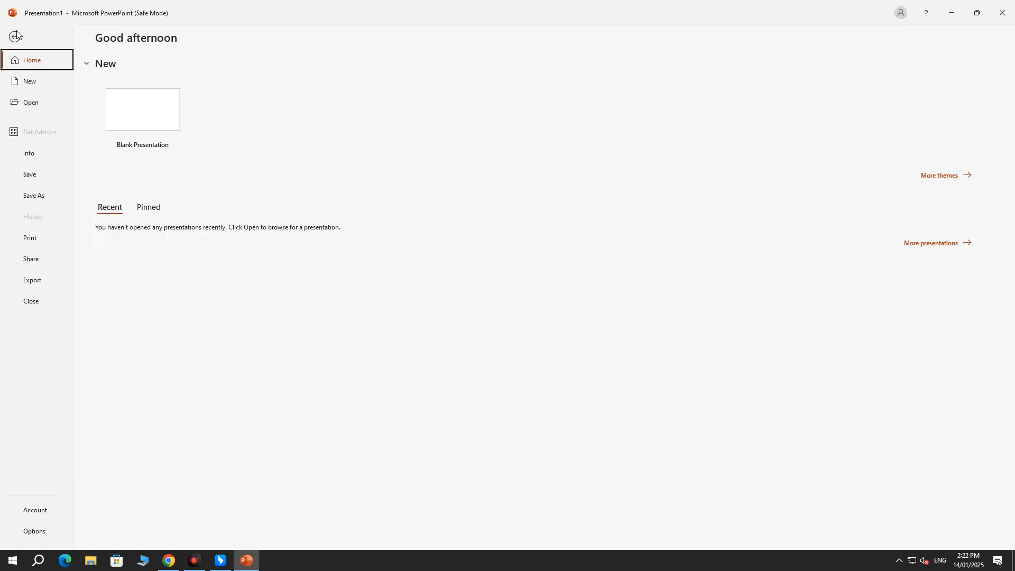
pyautogui.click(29, 103)
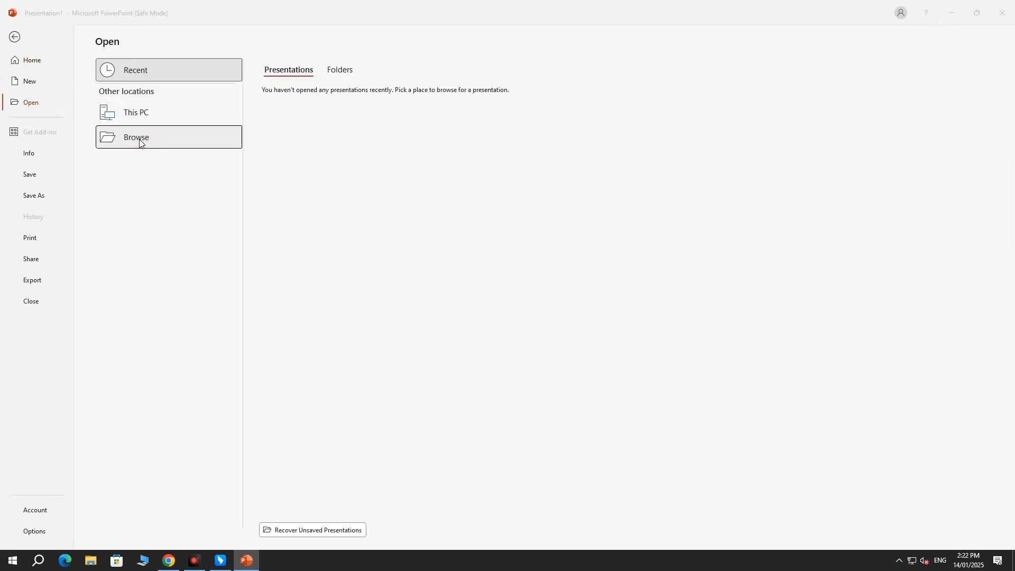
pyautogui.click(136, 136)
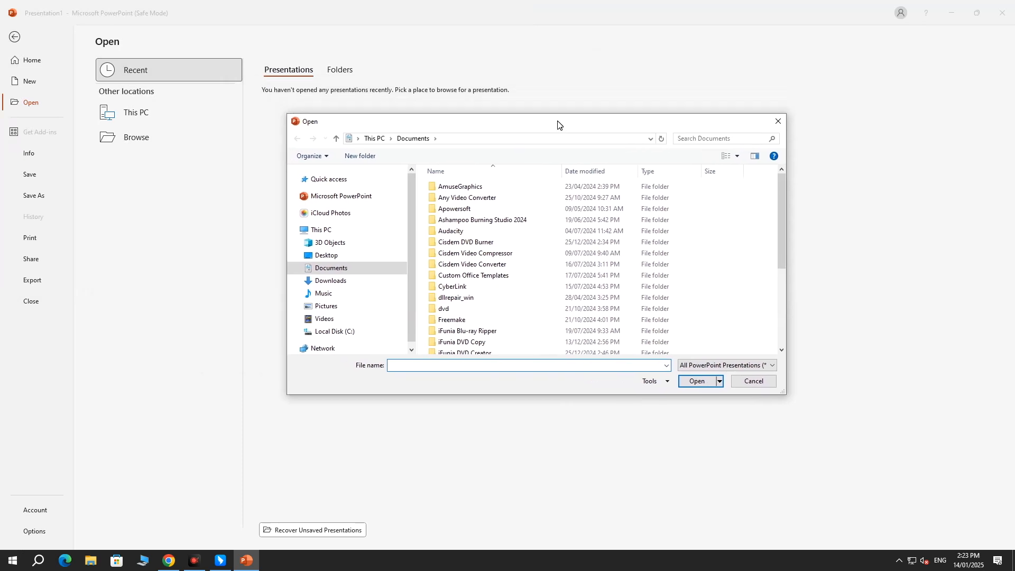
pyautogui.click(330, 280)
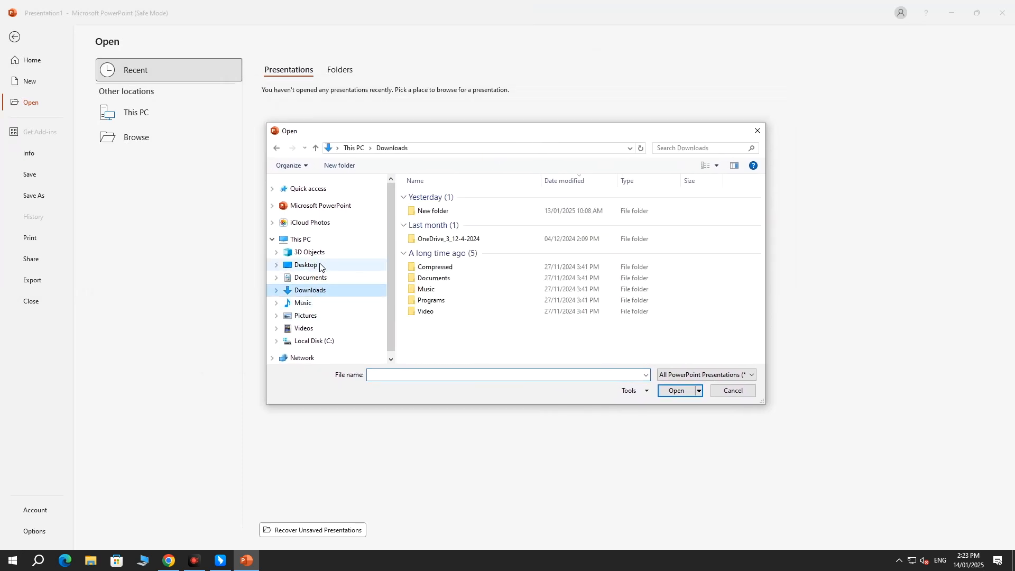
pyautogui.click(305, 264)
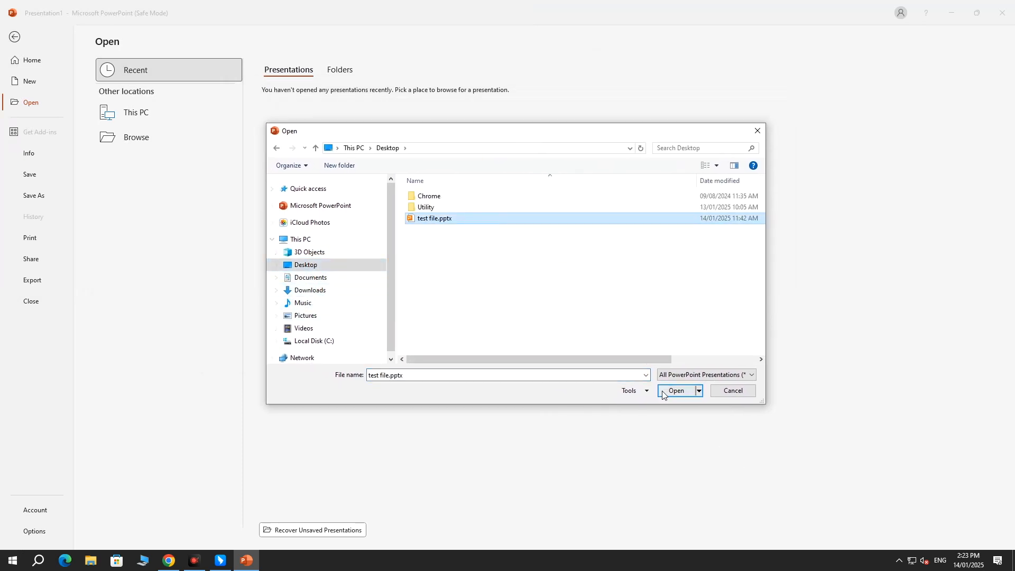
pyautogui.click(676, 391)
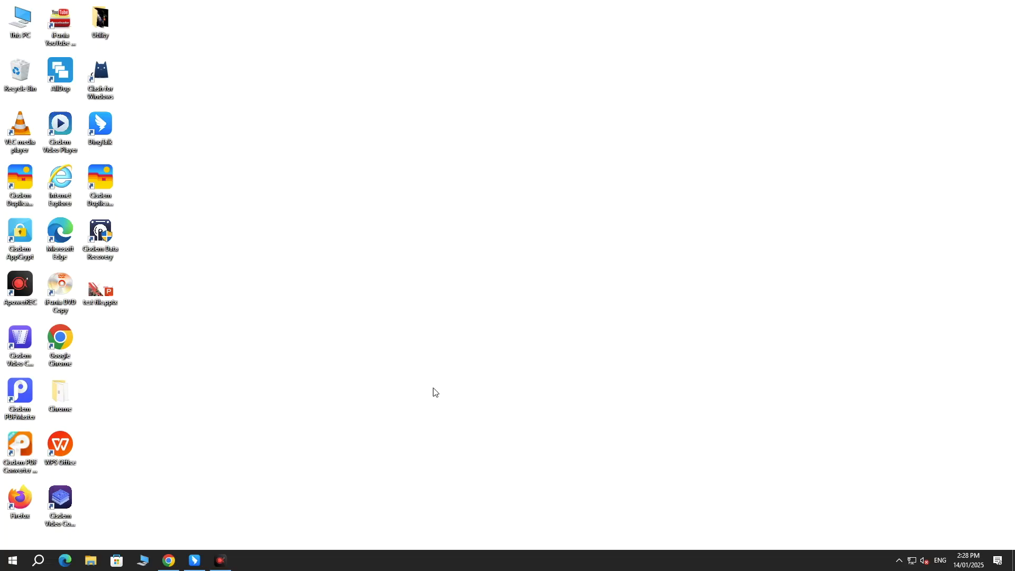
# Launch PowerPoint normally via Windows Search and bring up its General Options
pyautogui.click(38, 560)
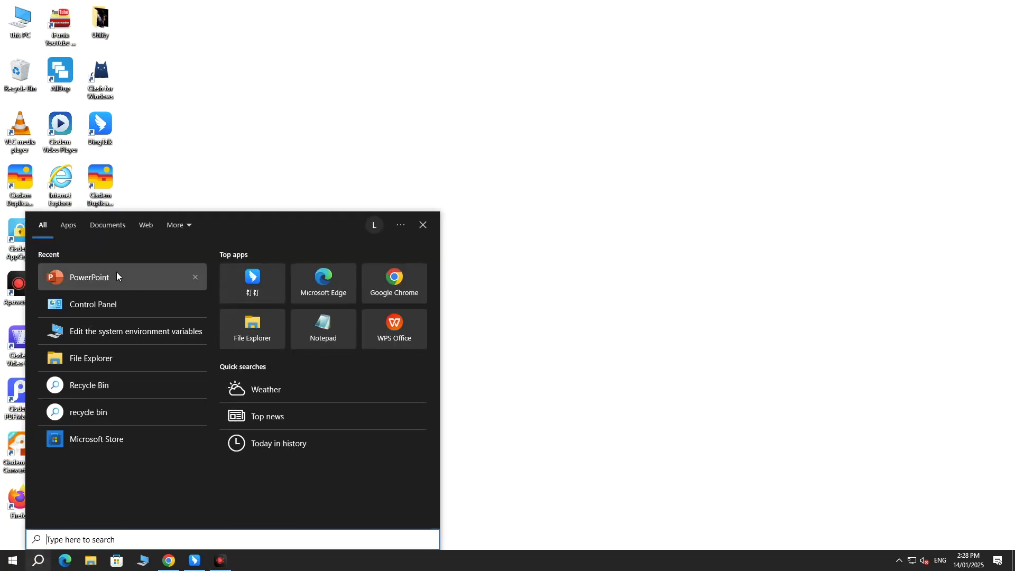
pyautogui.click(89, 277)
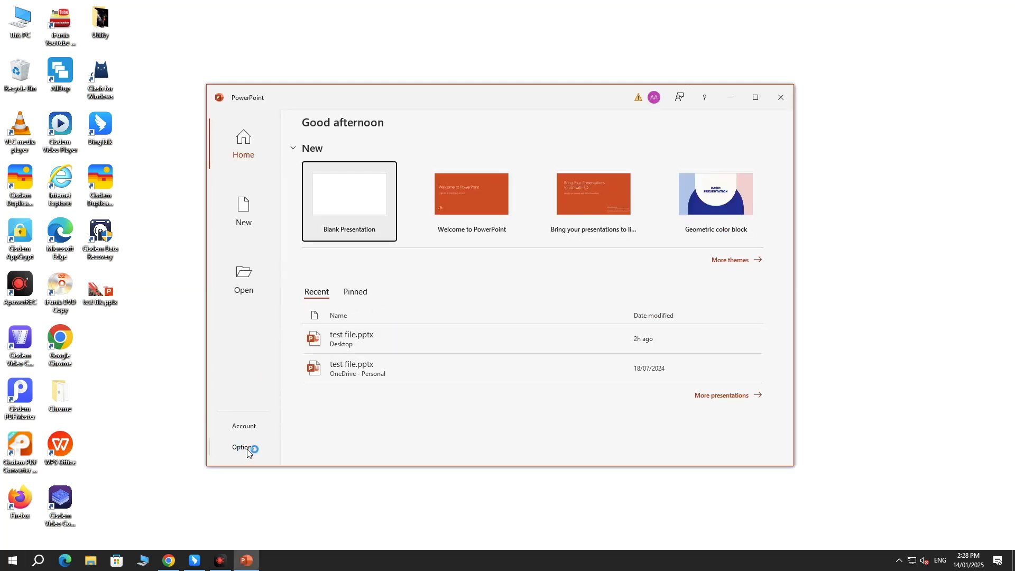
pyautogui.click(243, 446)
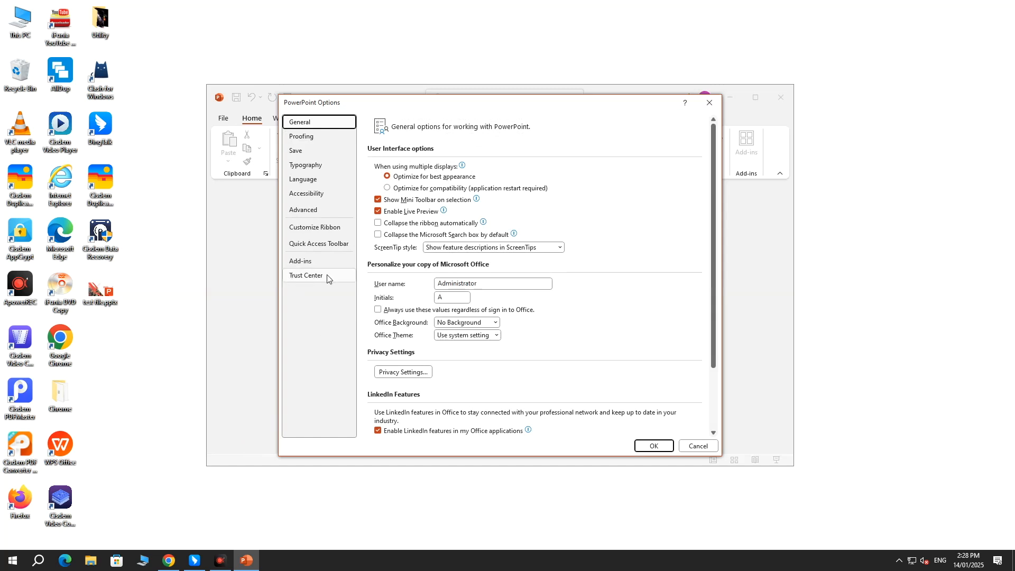
# Reach the Trusted Locations list in Trust Center Settings
pyautogui.click(305, 275)
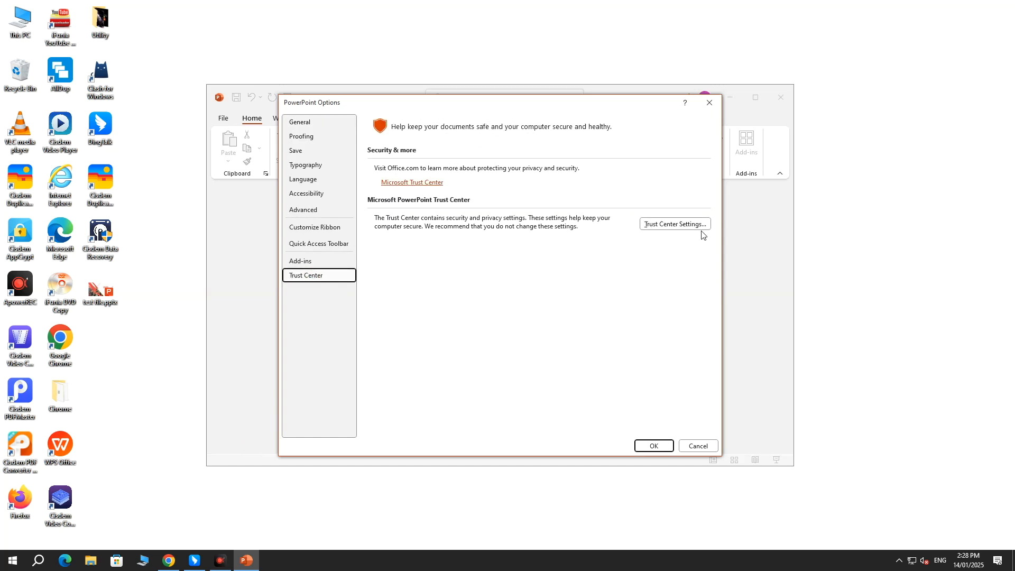
pyautogui.click(674, 224)
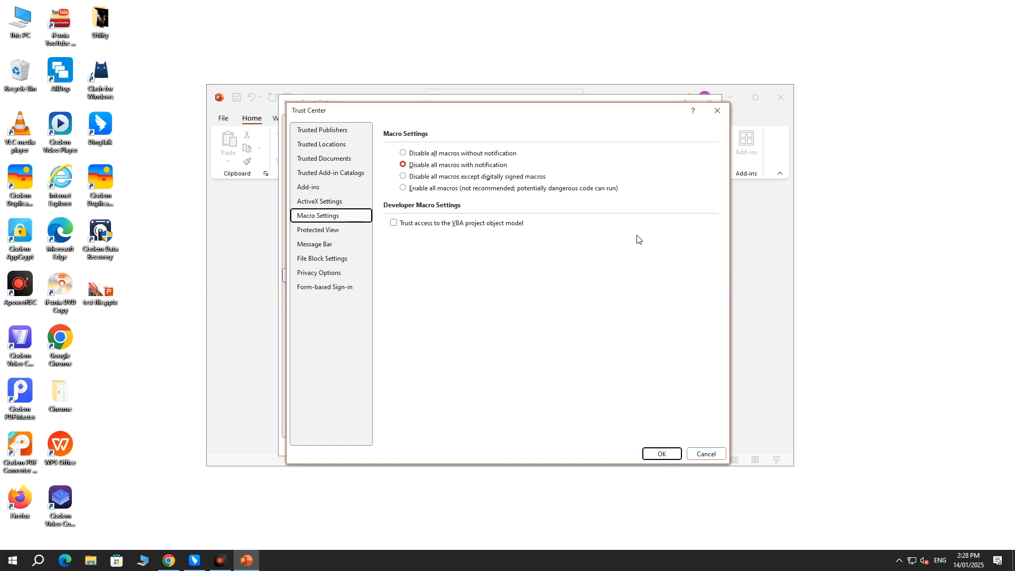
pyautogui.moveTo(322, 144)
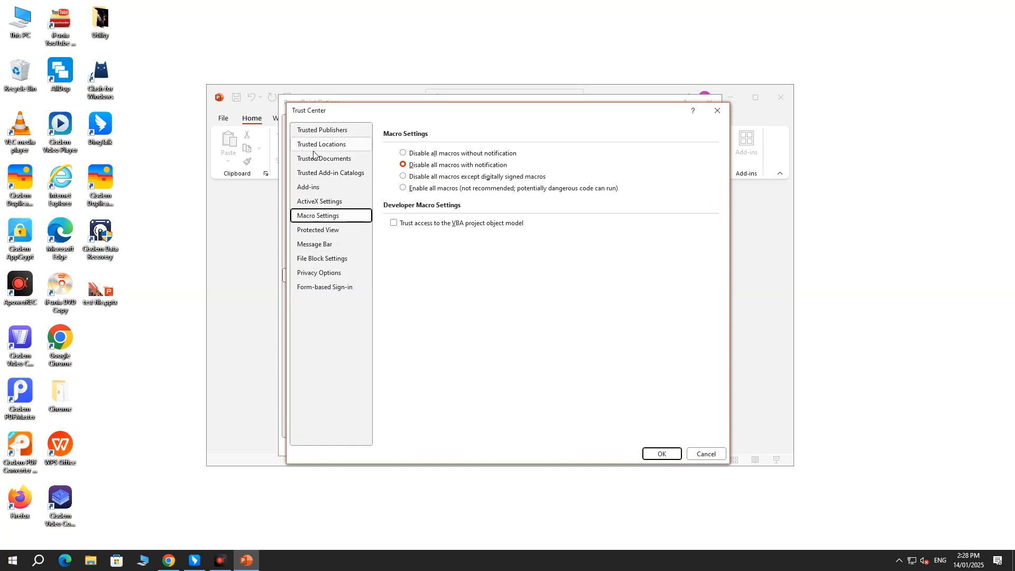
pyautogui.click(323, 143)
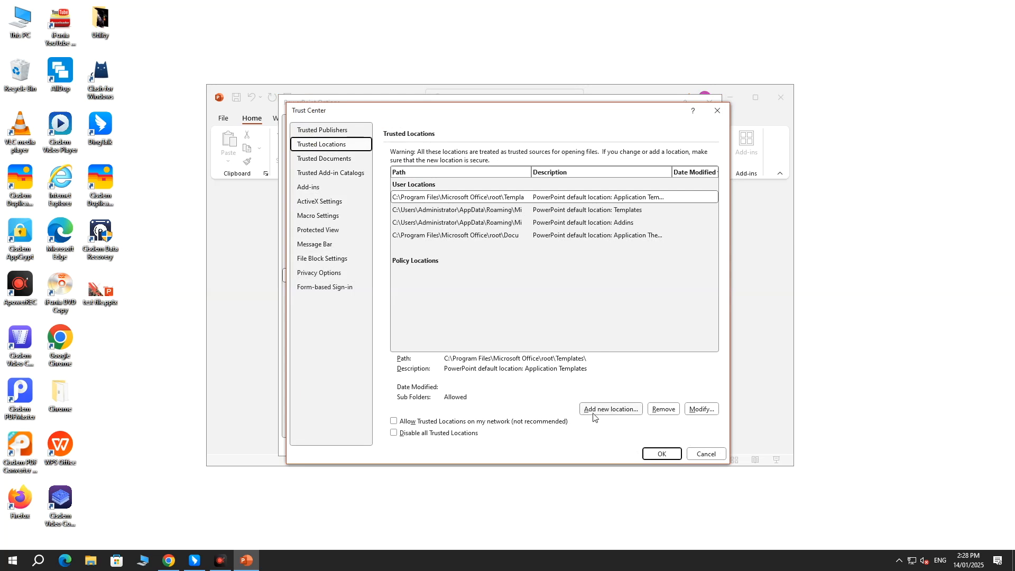
# Add the Desktop folder as a new trusted location
pyautogui.click(609, 409)
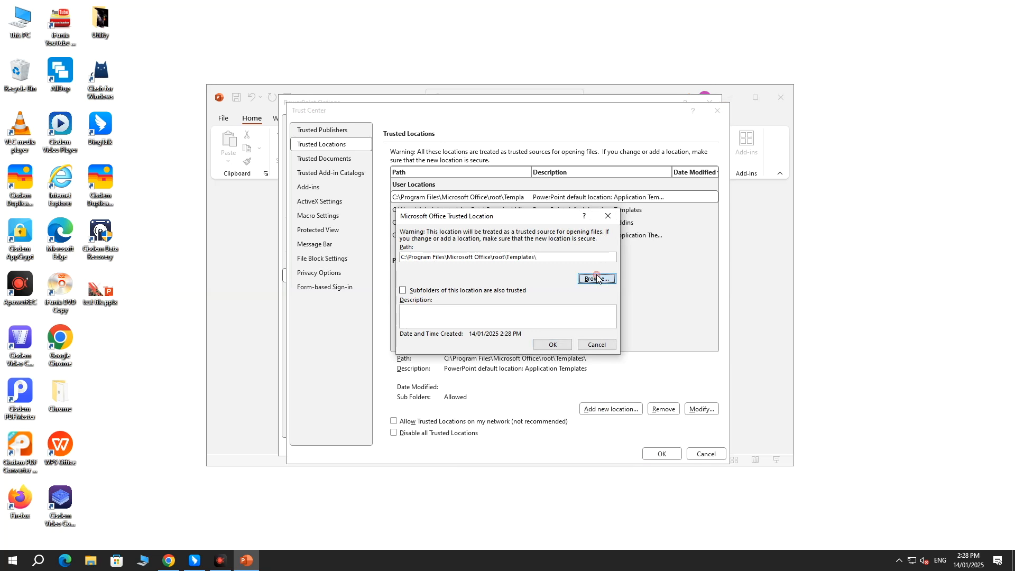
pyautogui.click(596, 278)
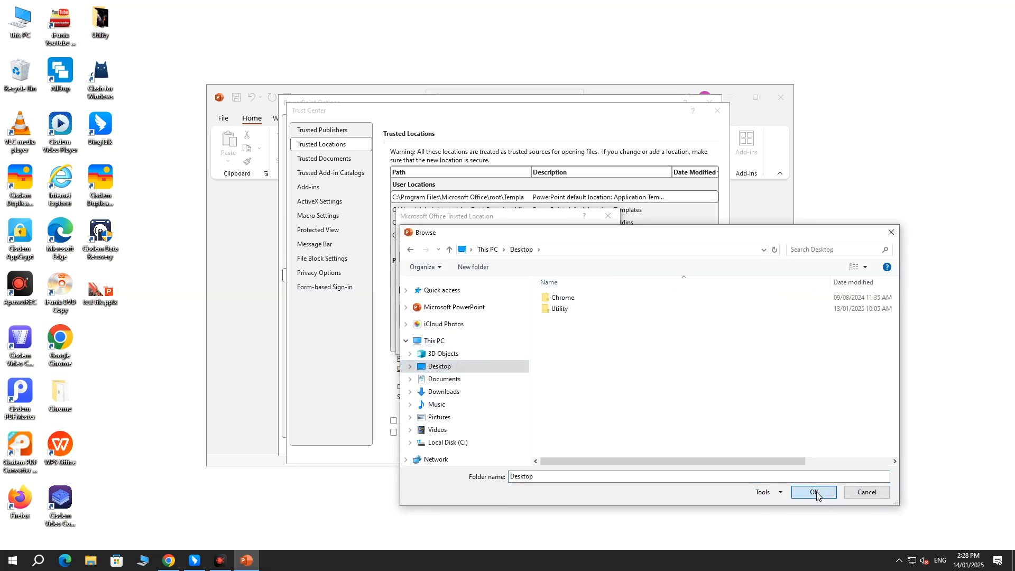
pyautogui.click(814, 492)
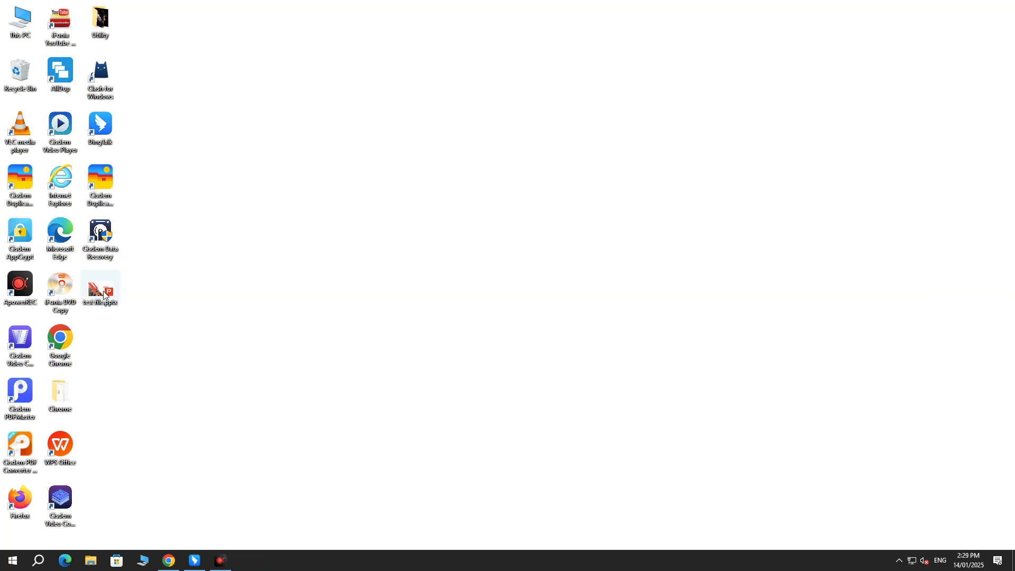
pyautogui.moveTo(101, 291)
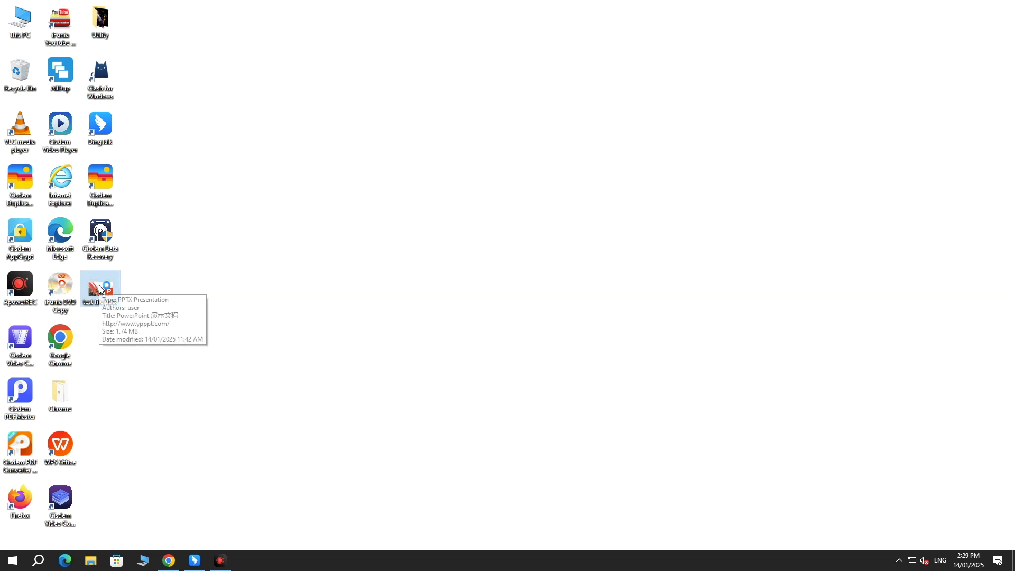
# Open test file.pptx from the desktop in WPS Office, showing its 2022 title slide
pyautogui.doubleClick(100, 289)
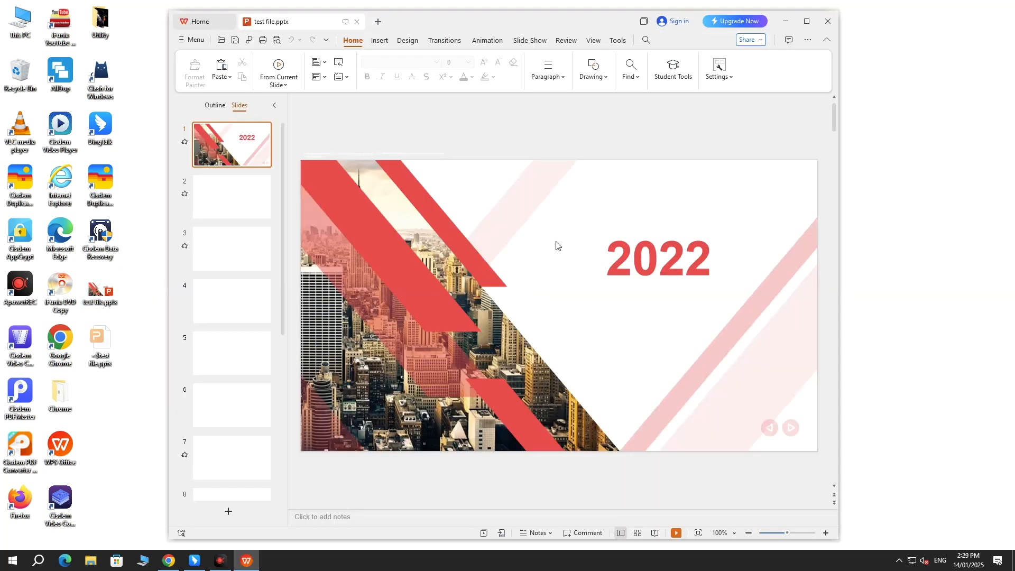